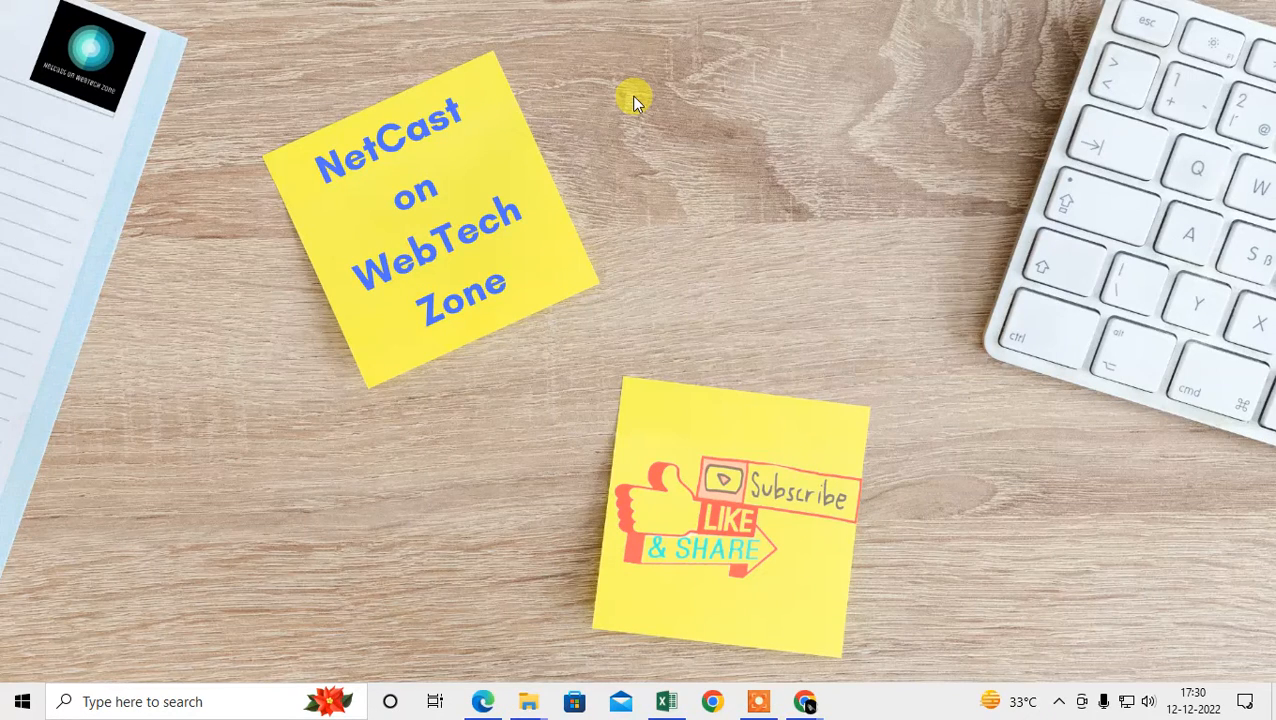
# - Refresh the desktop and search Google for 'test flash player'
pyautogui.rightClick(630, 100)
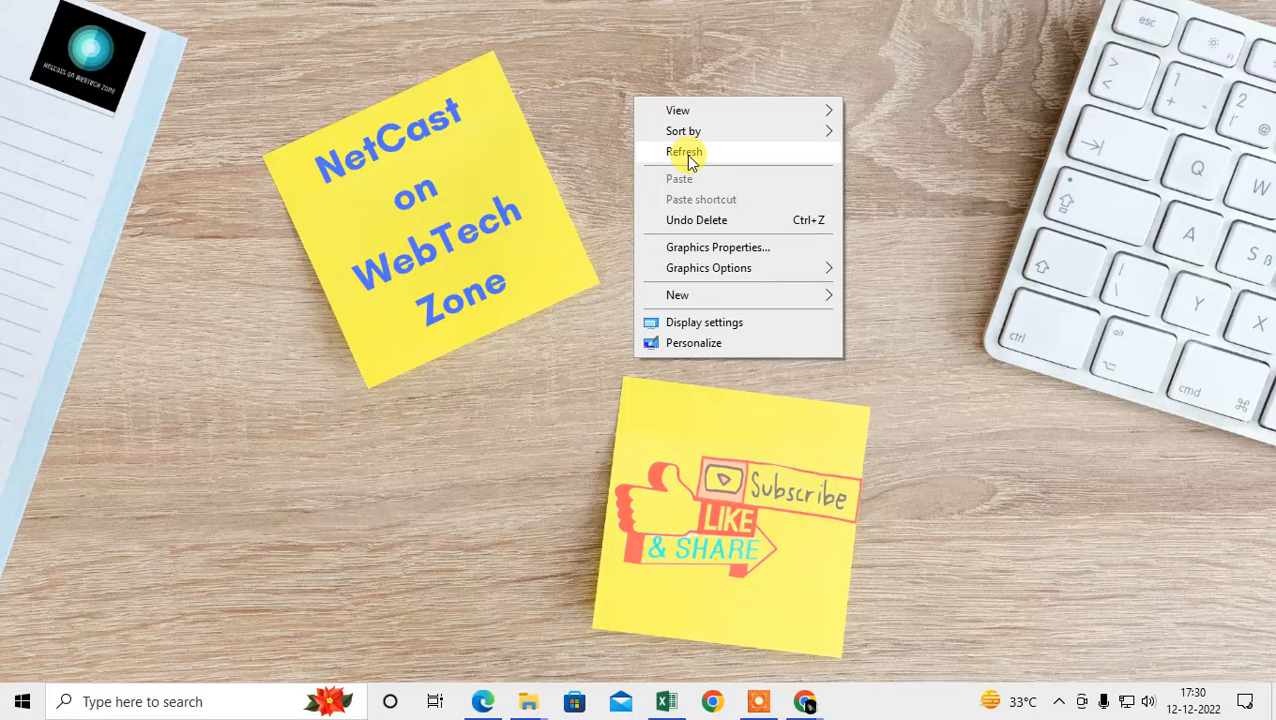
pyautogui.click(684, 151)
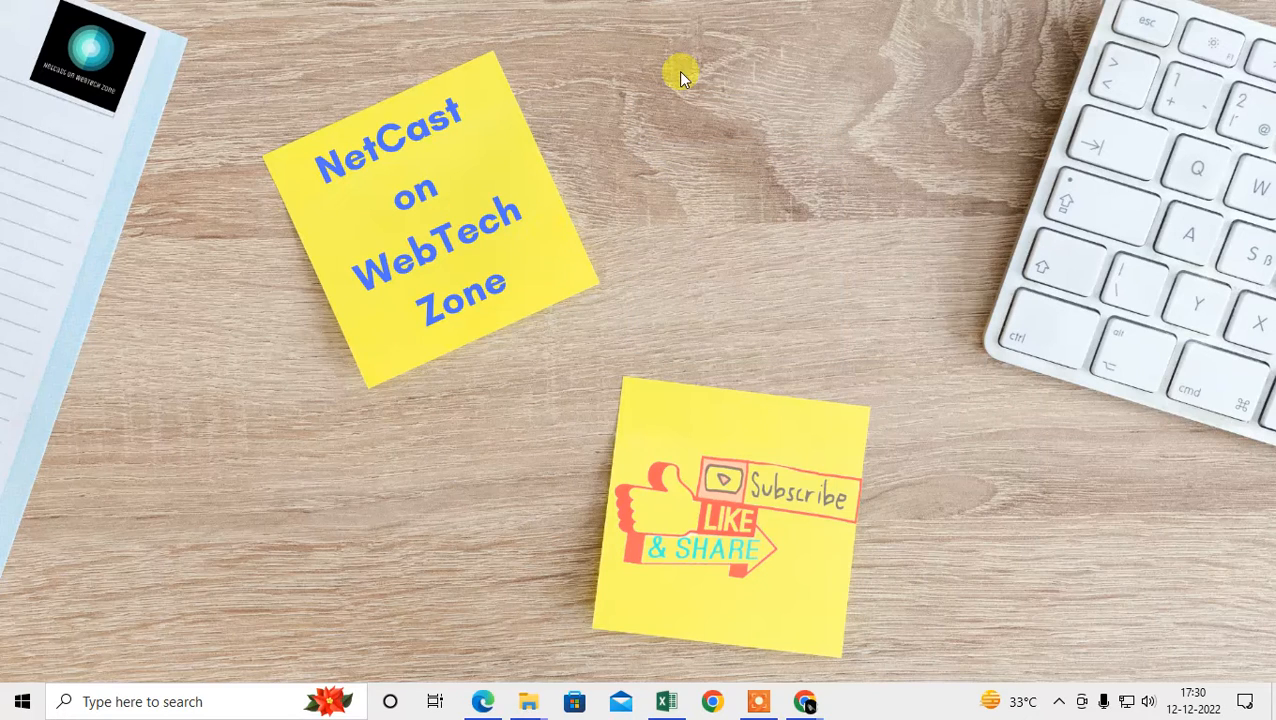
pyautogui.moveTo(606, 90)
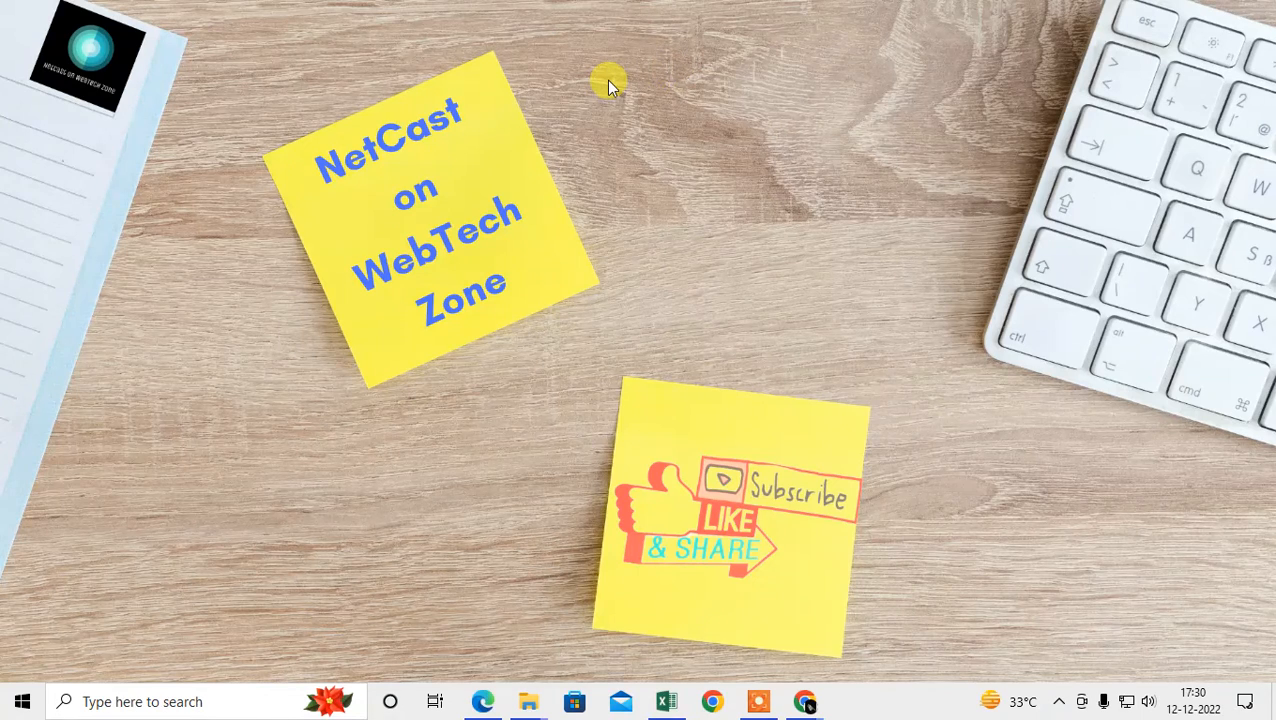
pyautogui.moveTo(722, 180)
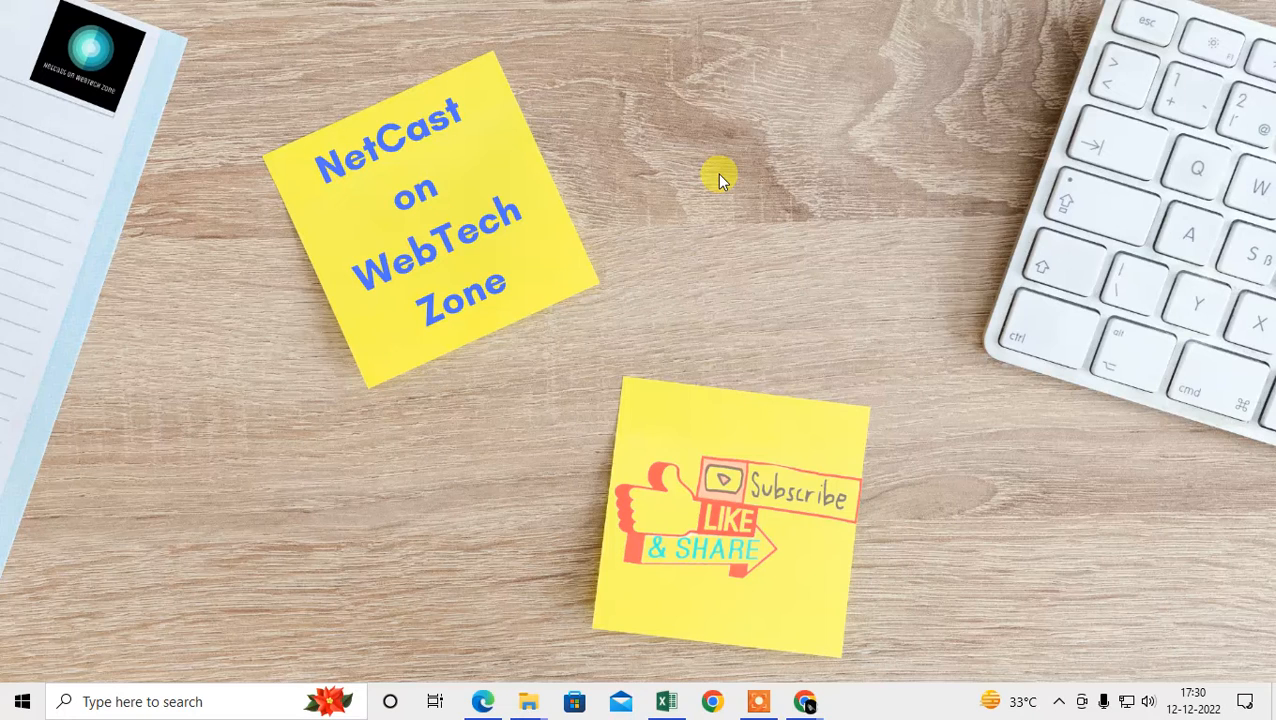
pyautogui.moveTo(616, 220)
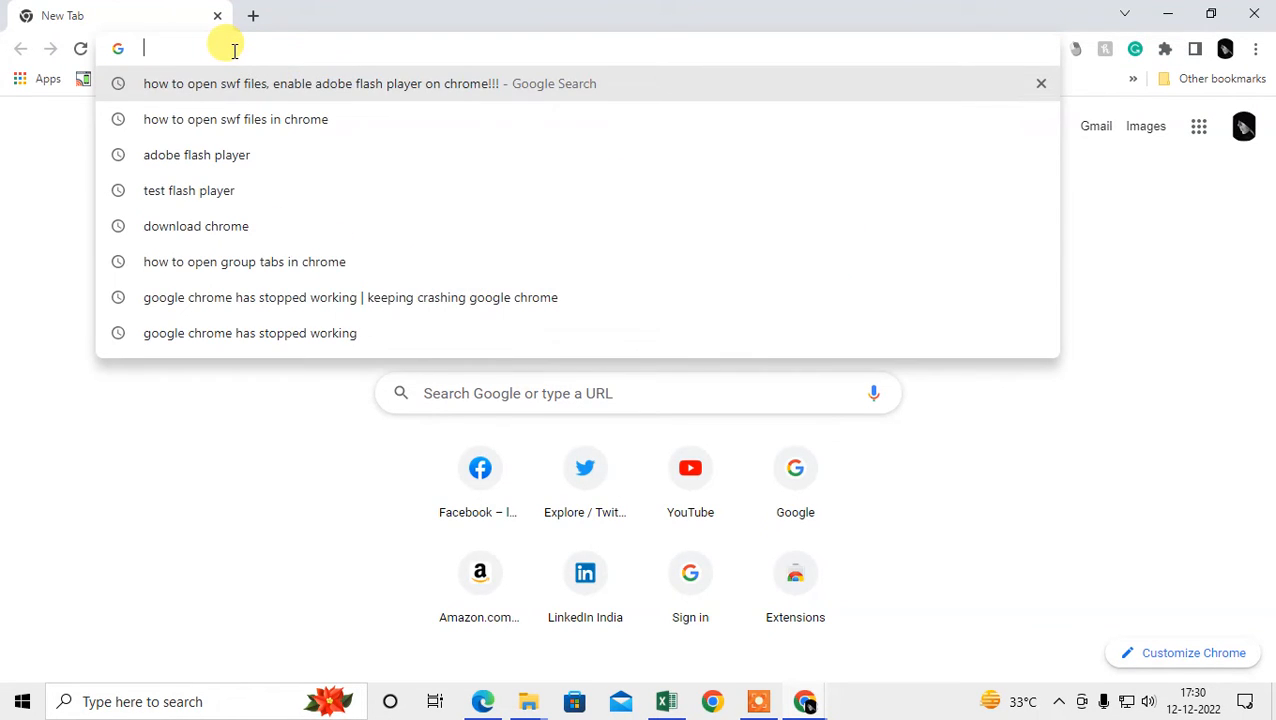
pyautogui.write('test flash player')
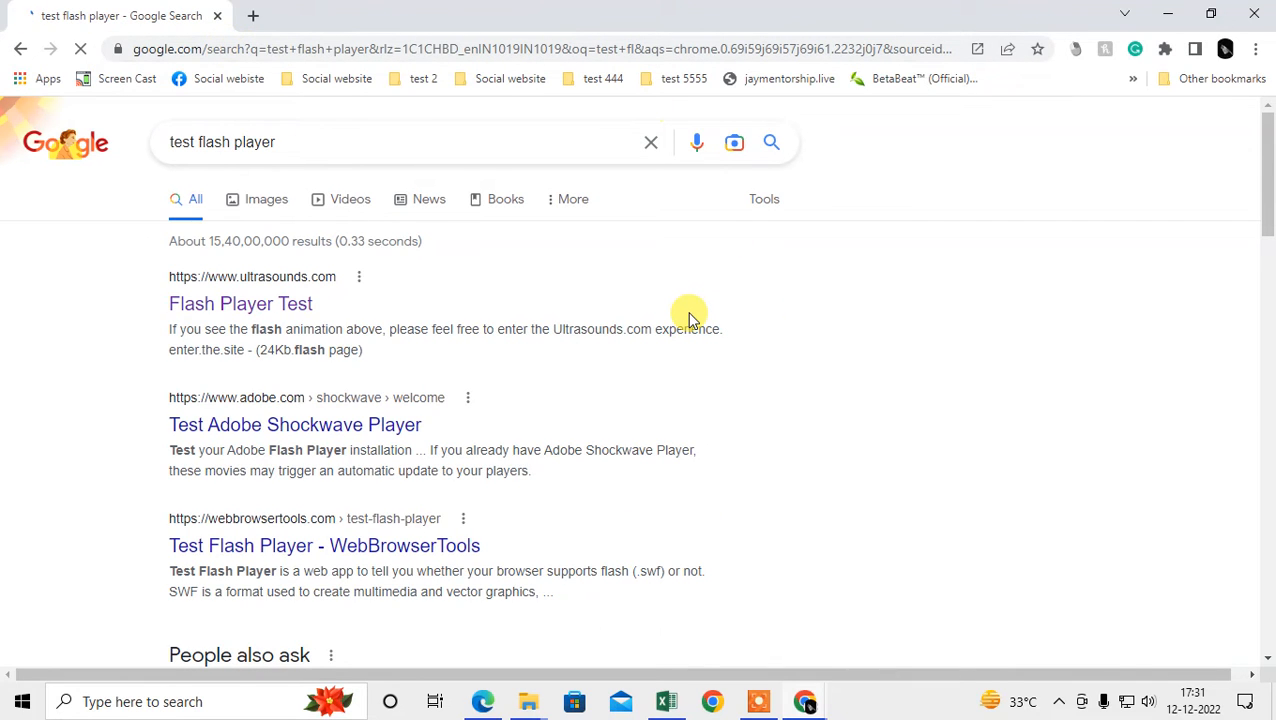
pyautogui.scroll(-3)
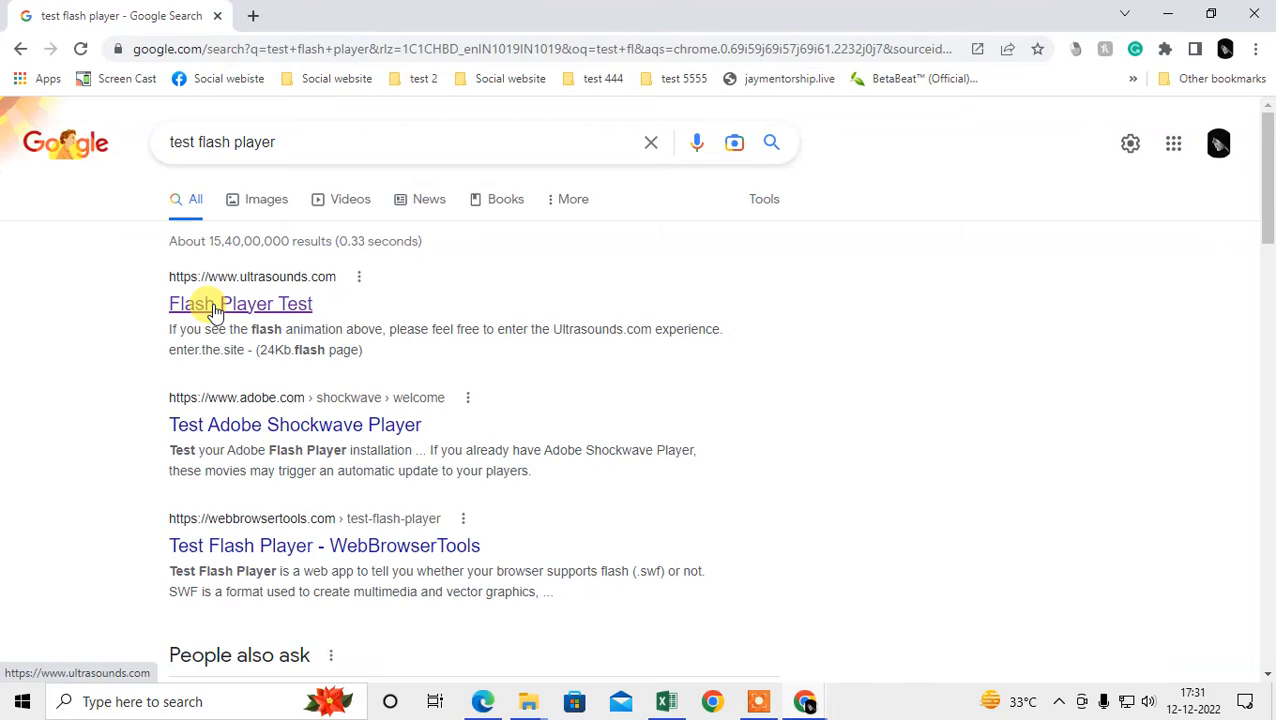
# - Open the ultrasounds.com Flash Player Test result, enter the site, and close the Flash popup
pyautogui.click(222, 303)
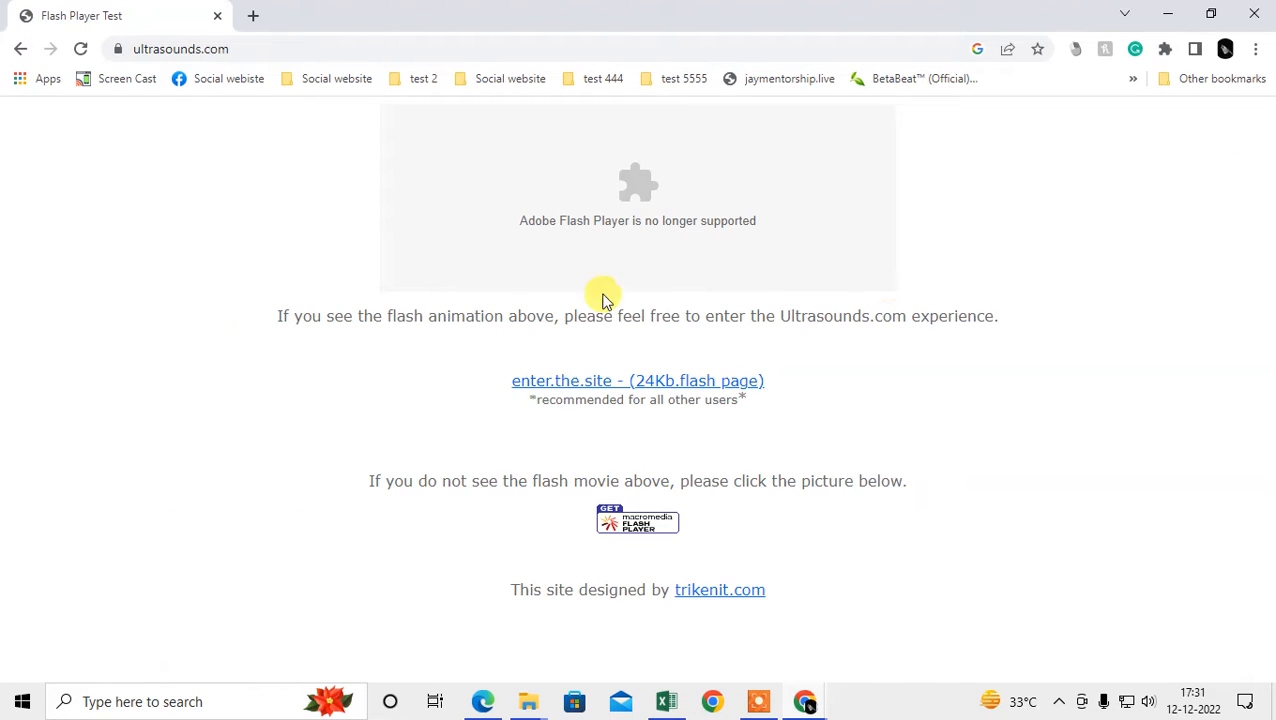
pyautogui.moveTo(702, 221)
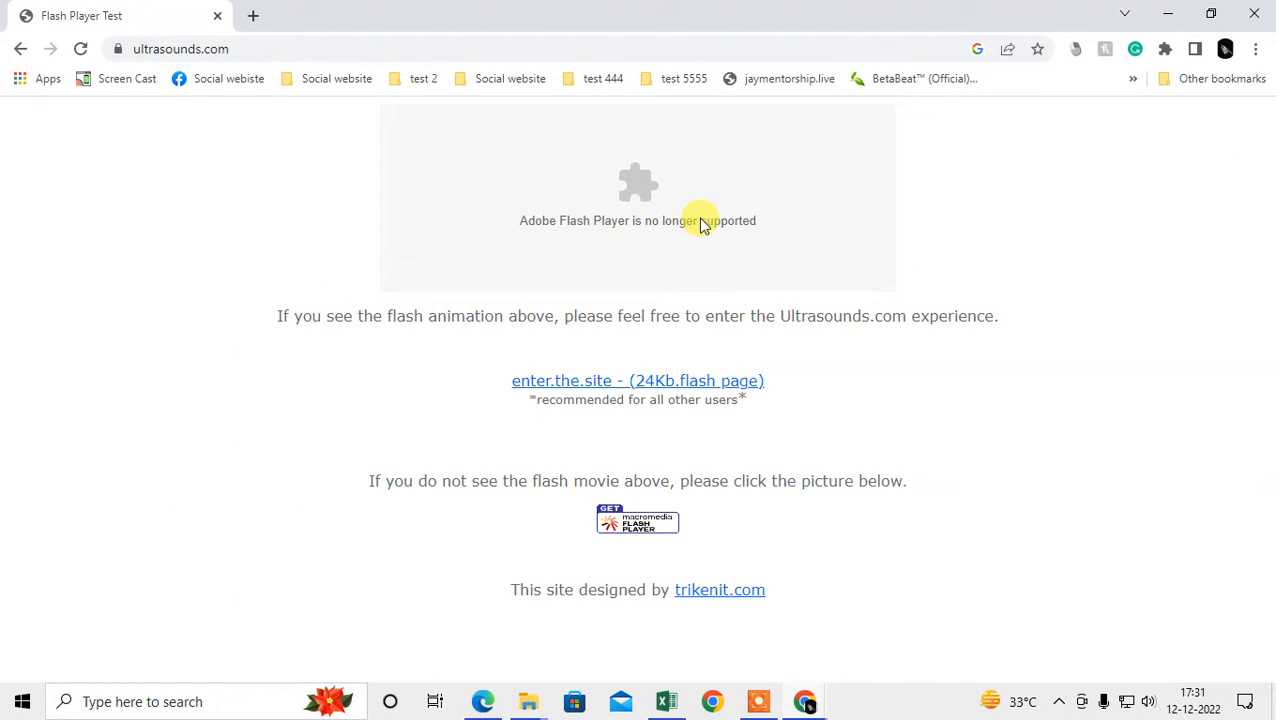
pyautogui.moveTo(745, 278)
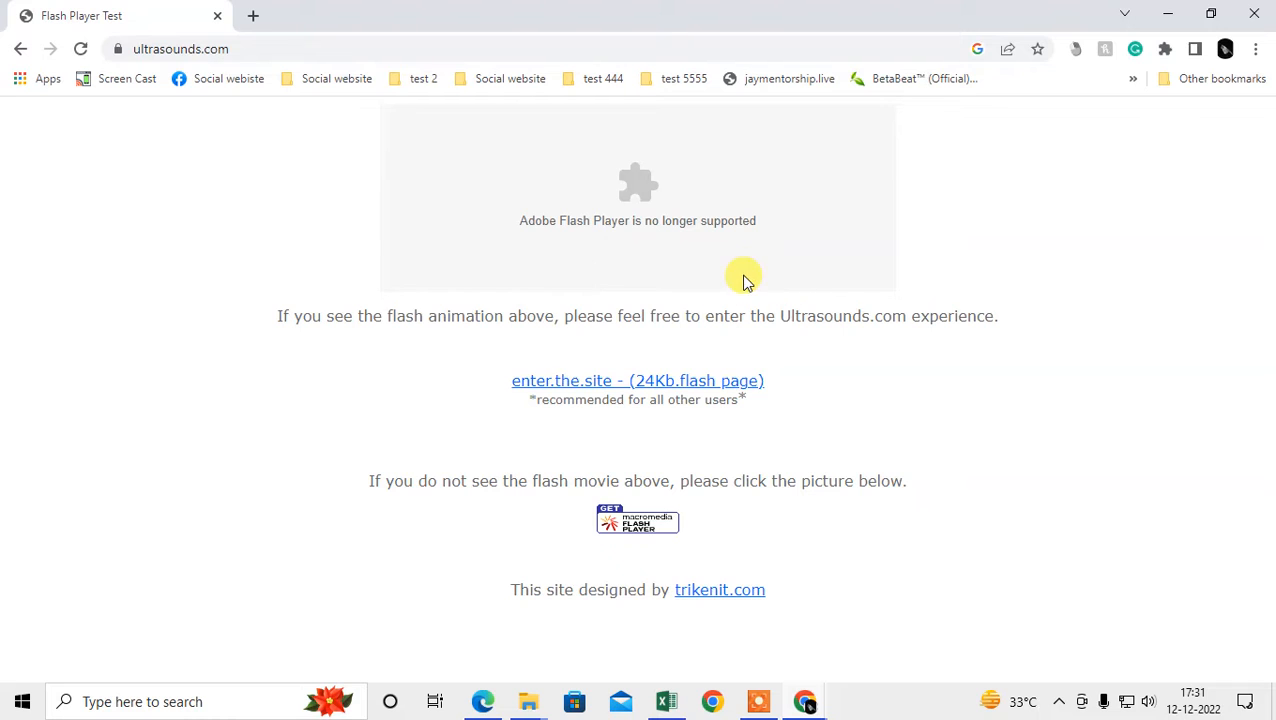
pyautogui.click(638, 381)
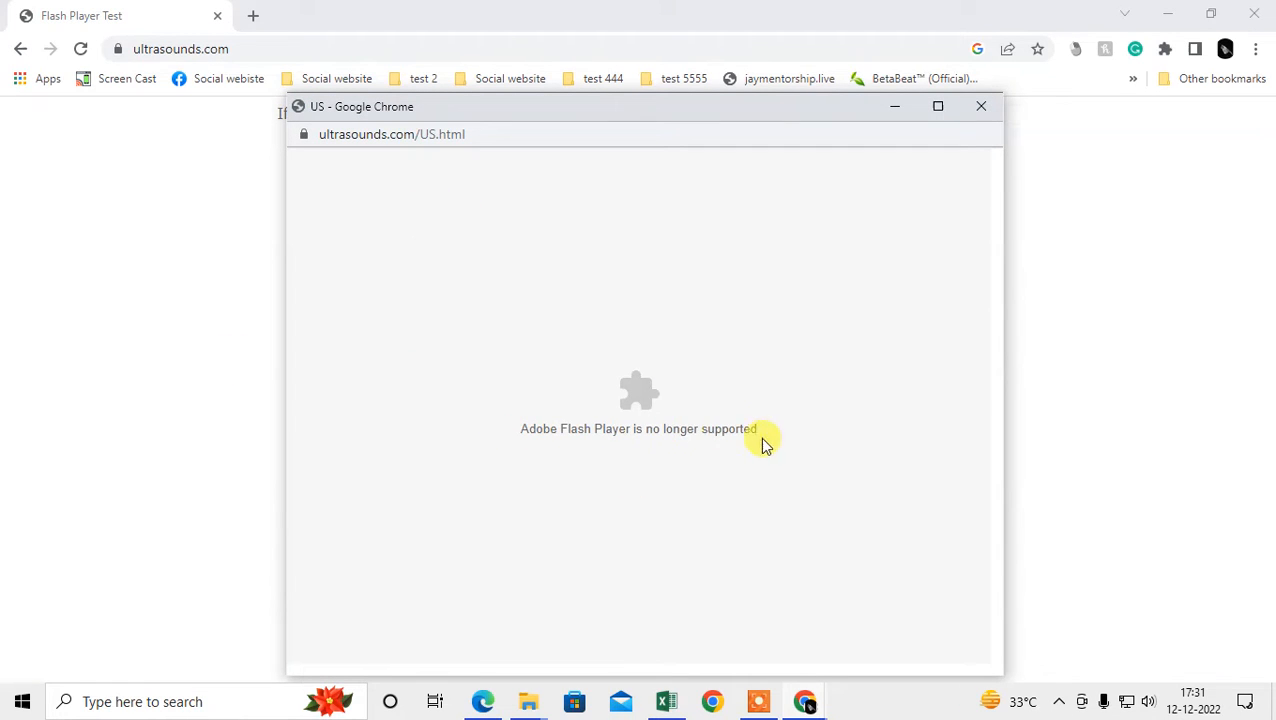
pyautogui.click(981, 106)
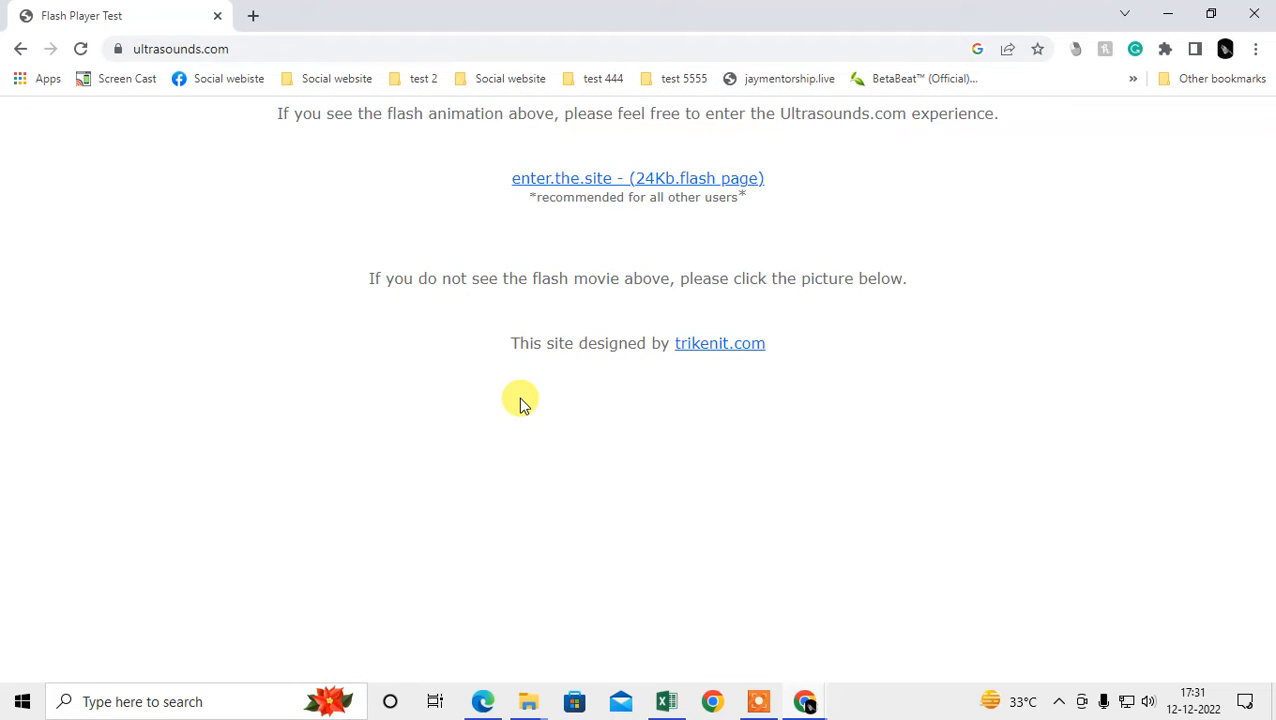
pyautogui.moveTo(514, 413)
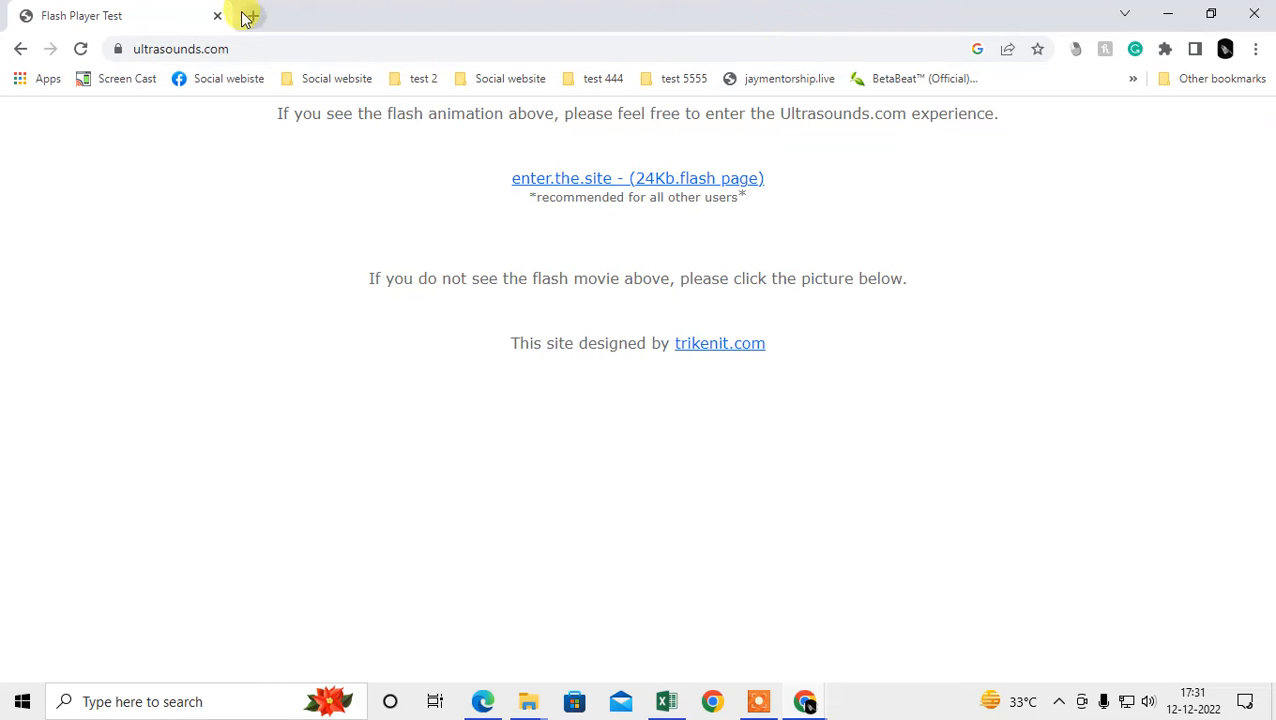
# - In a new tab, check installed extensions and reach the Extensions page via More tools
pyautogui.click(252, 15)
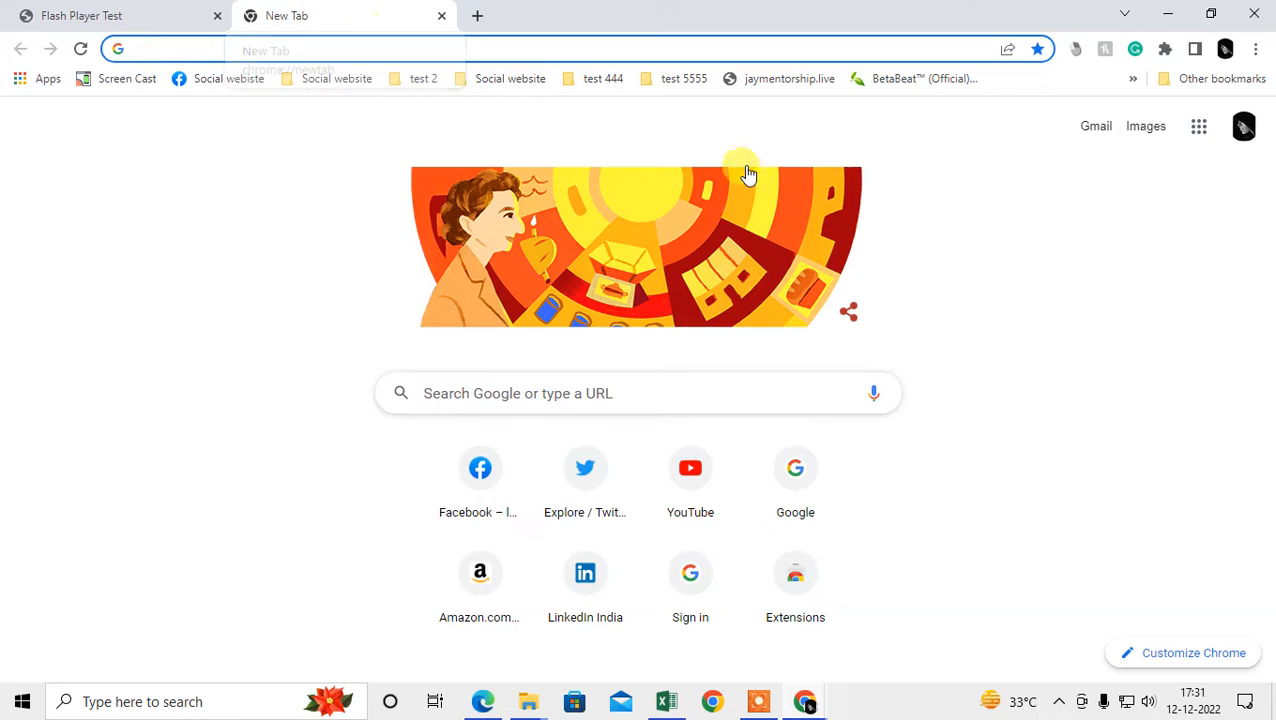
pyautogui.click(1158, 47)
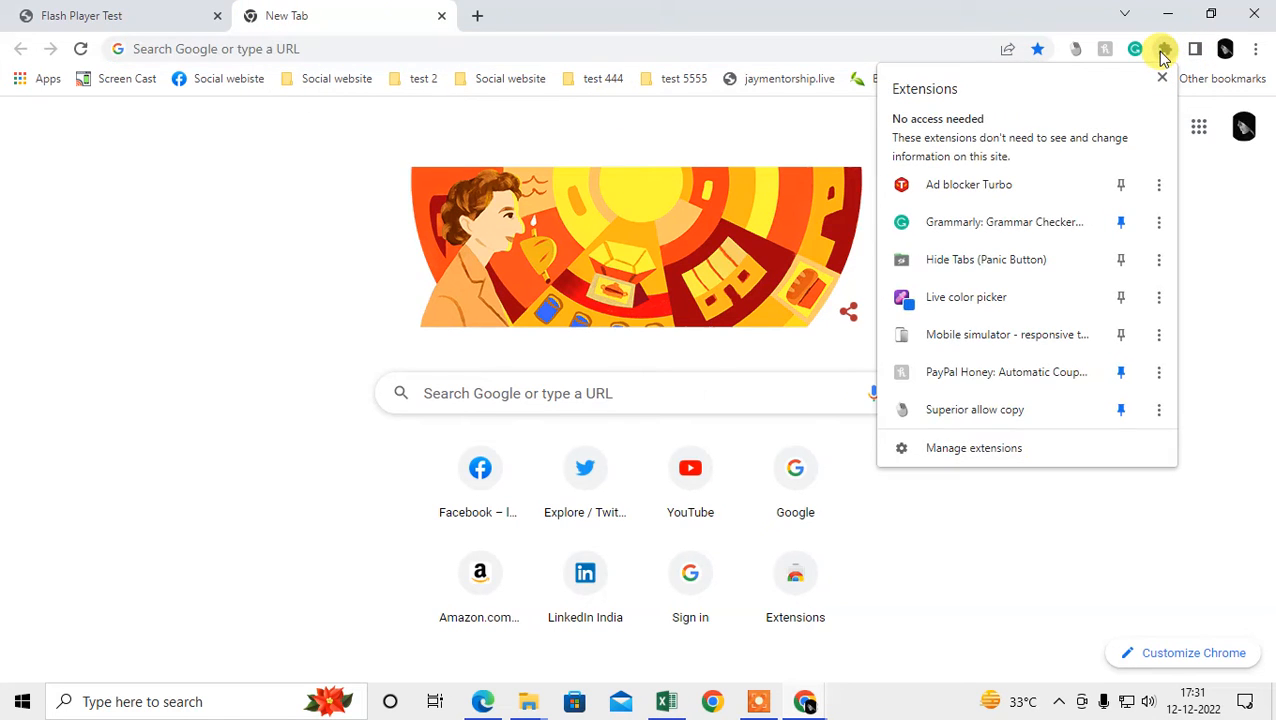
pyautogui.moveTo(1198, 128)
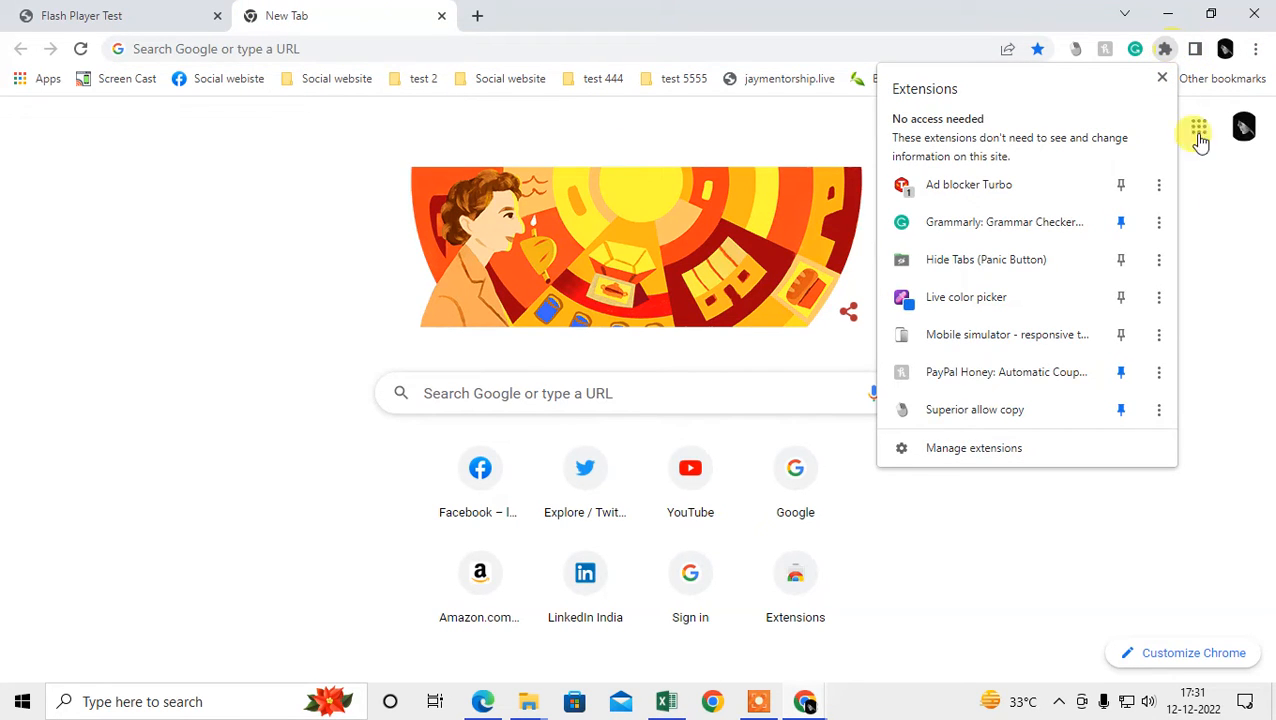
pyautogui.click(1255, 44)
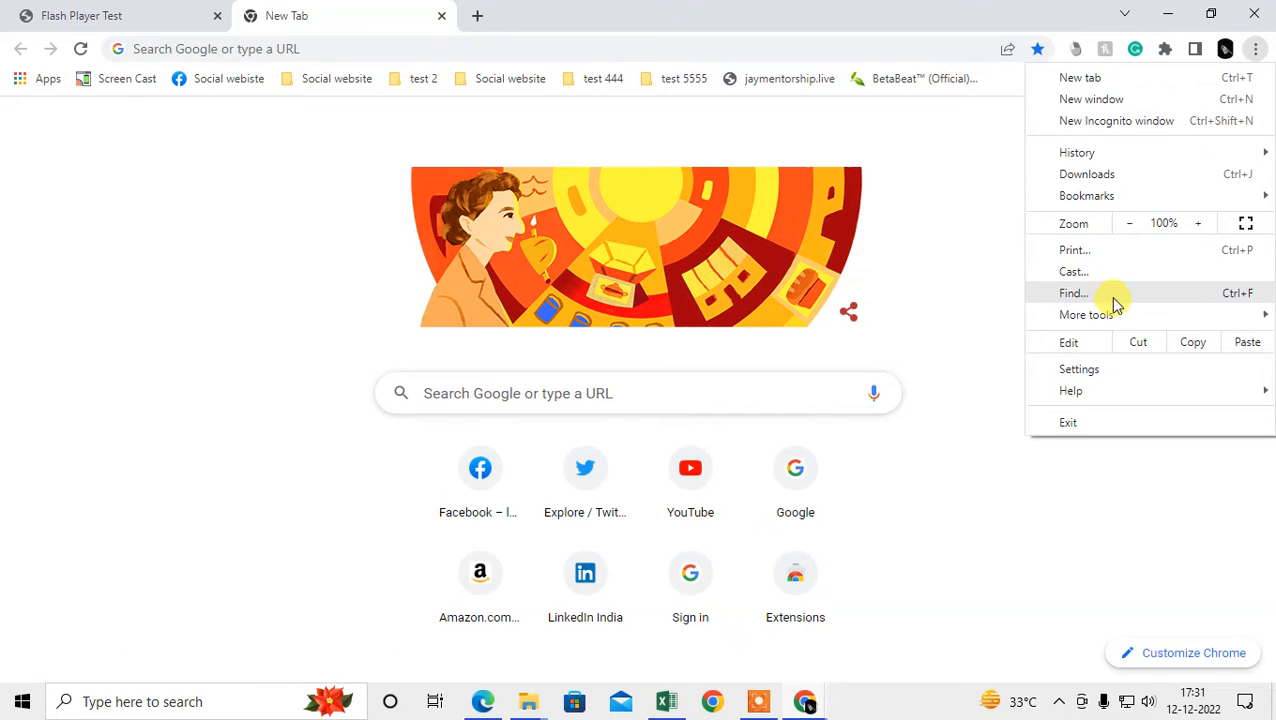
pyautogui.click(1088, 314)
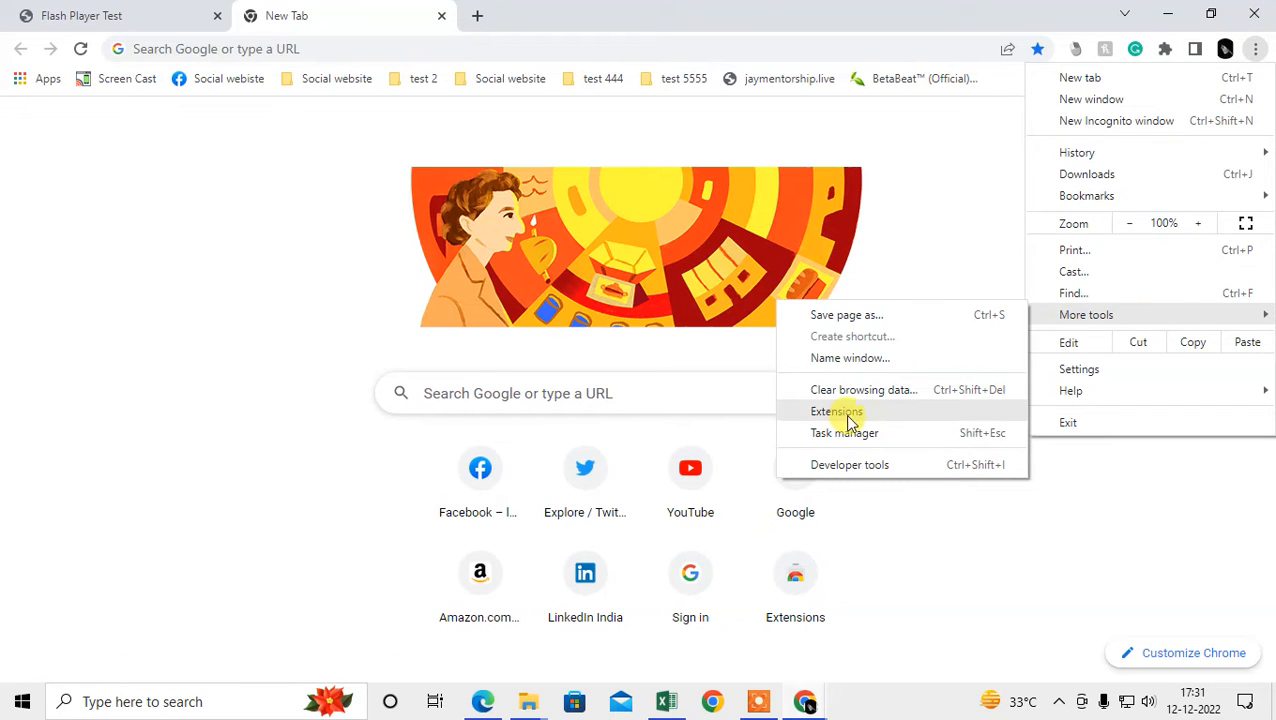
pyautogui.click(835, 411)
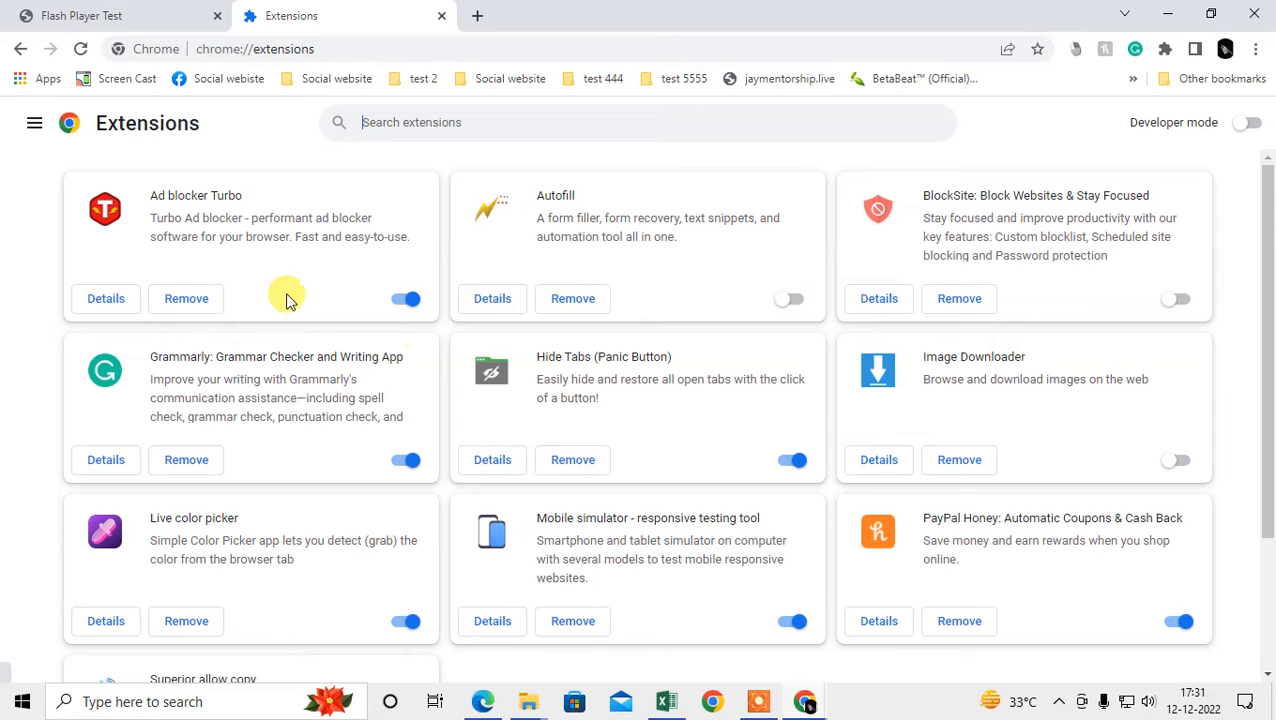
# - Toggle the Extensions page side panel closed and open again
pyautogui.click(35, 123)
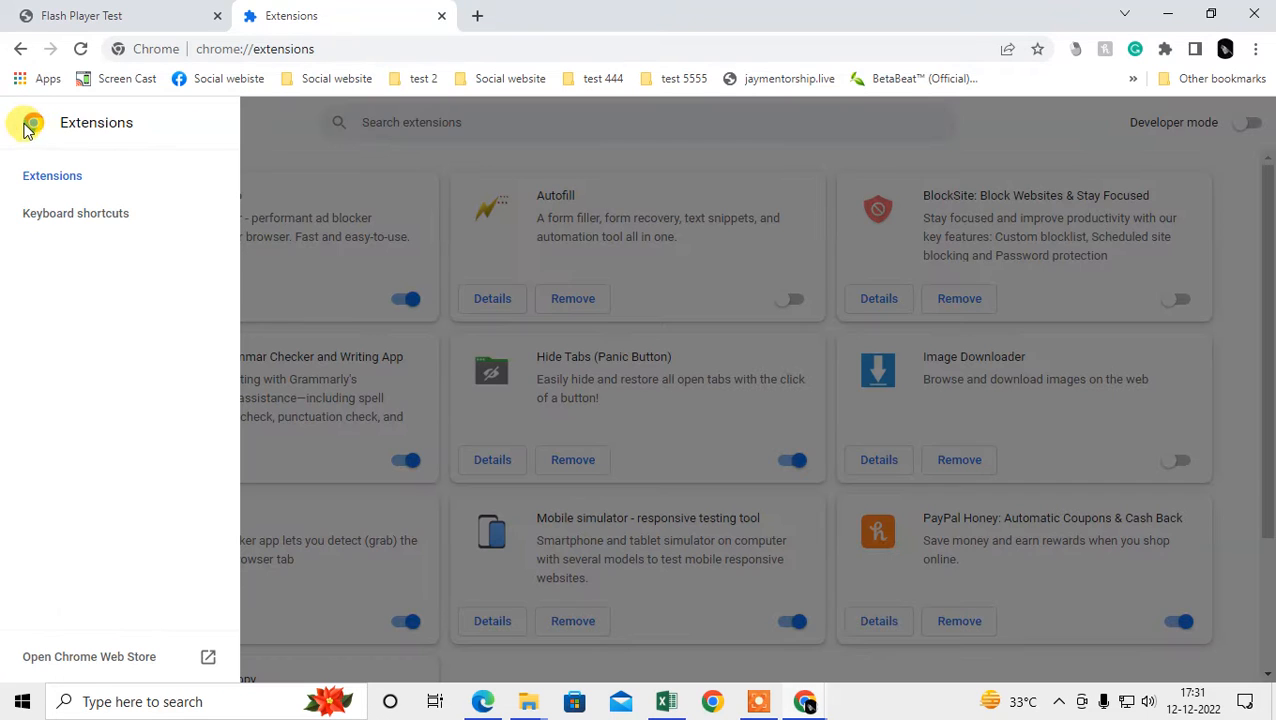
pyautogui.click(34, 122)
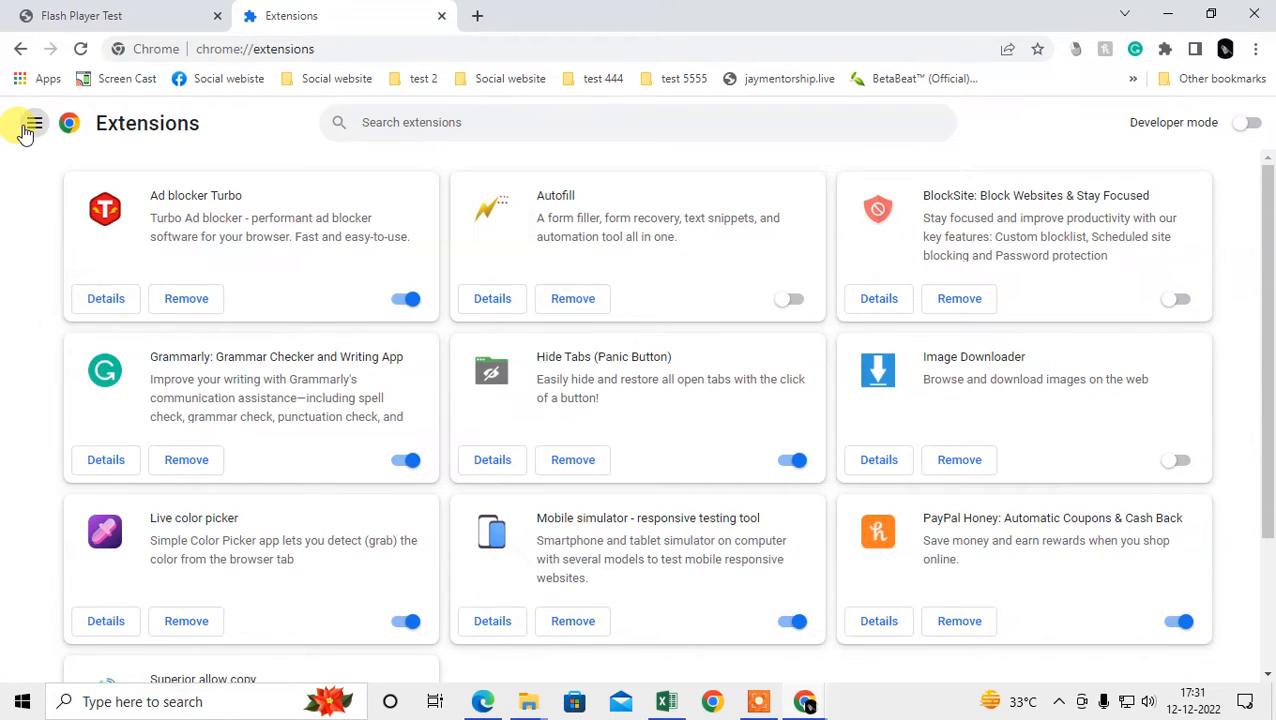
pyautogui.click(33, 123)
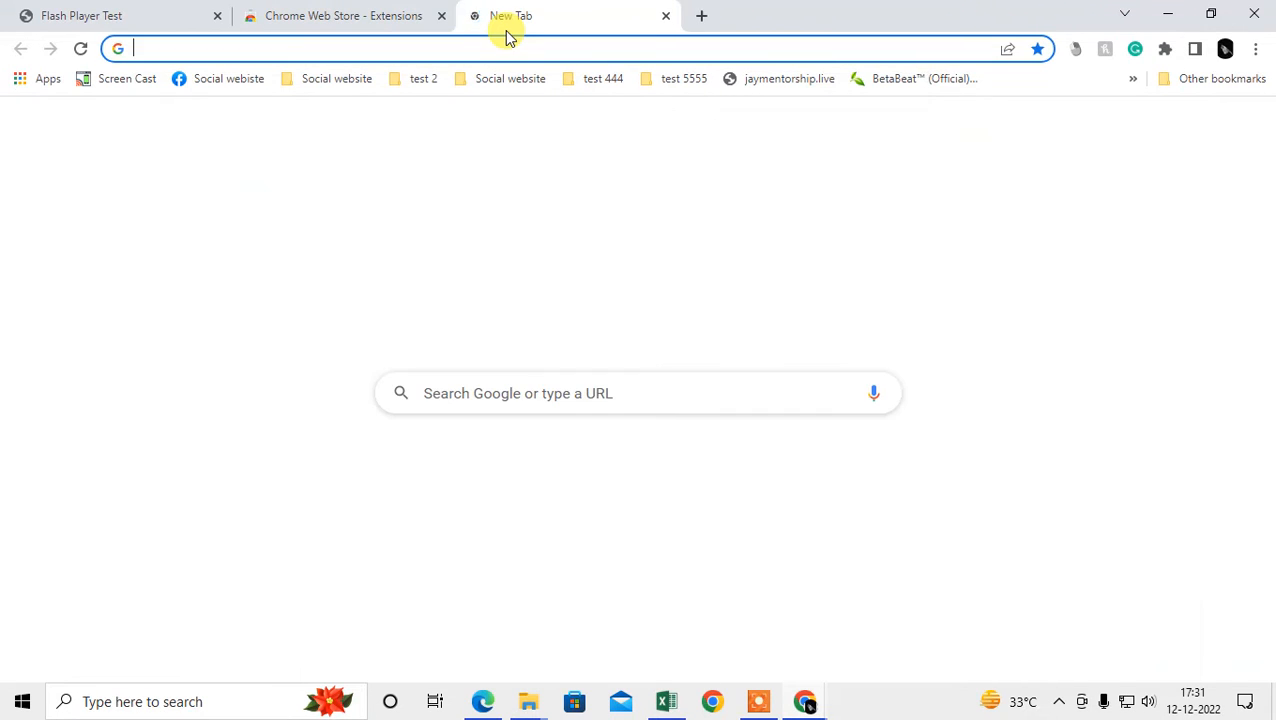
# - Go to the Chrome Web Store and search for 'adobe flash player'
pyautogui.write('crome')
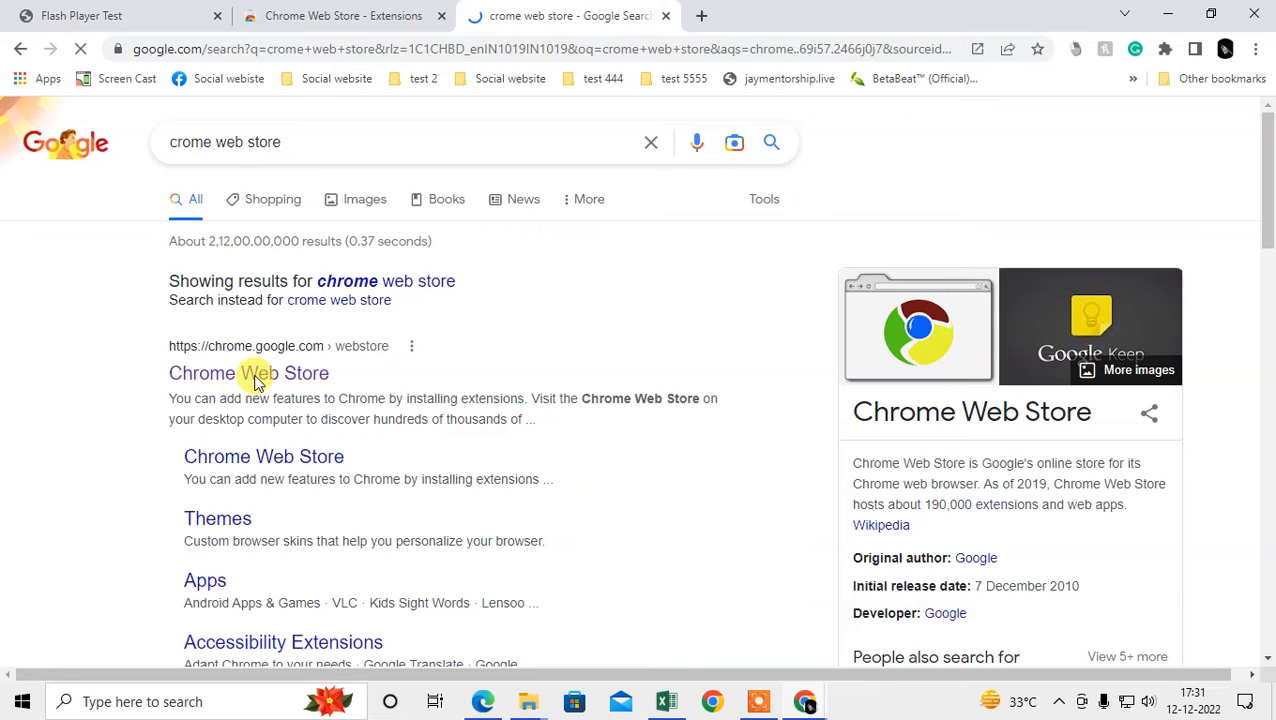
pyautogui.click(248, 373)
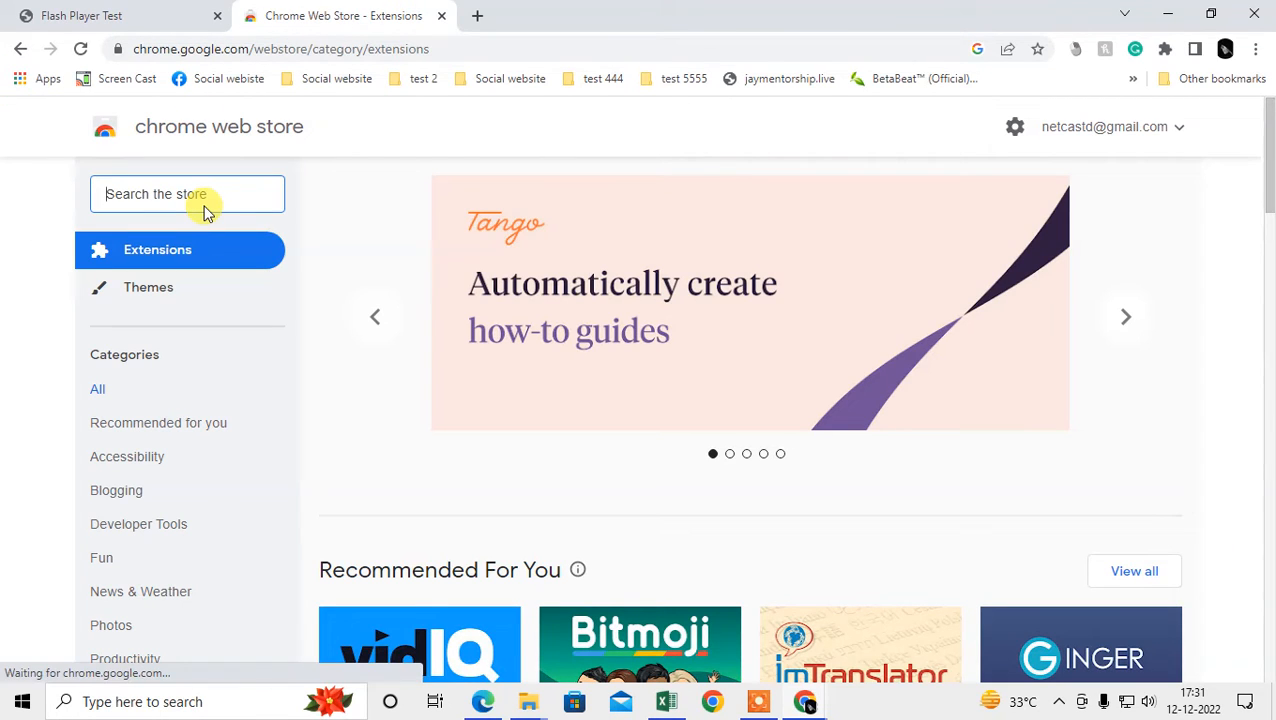
pyautogui.write('adobe flash player')
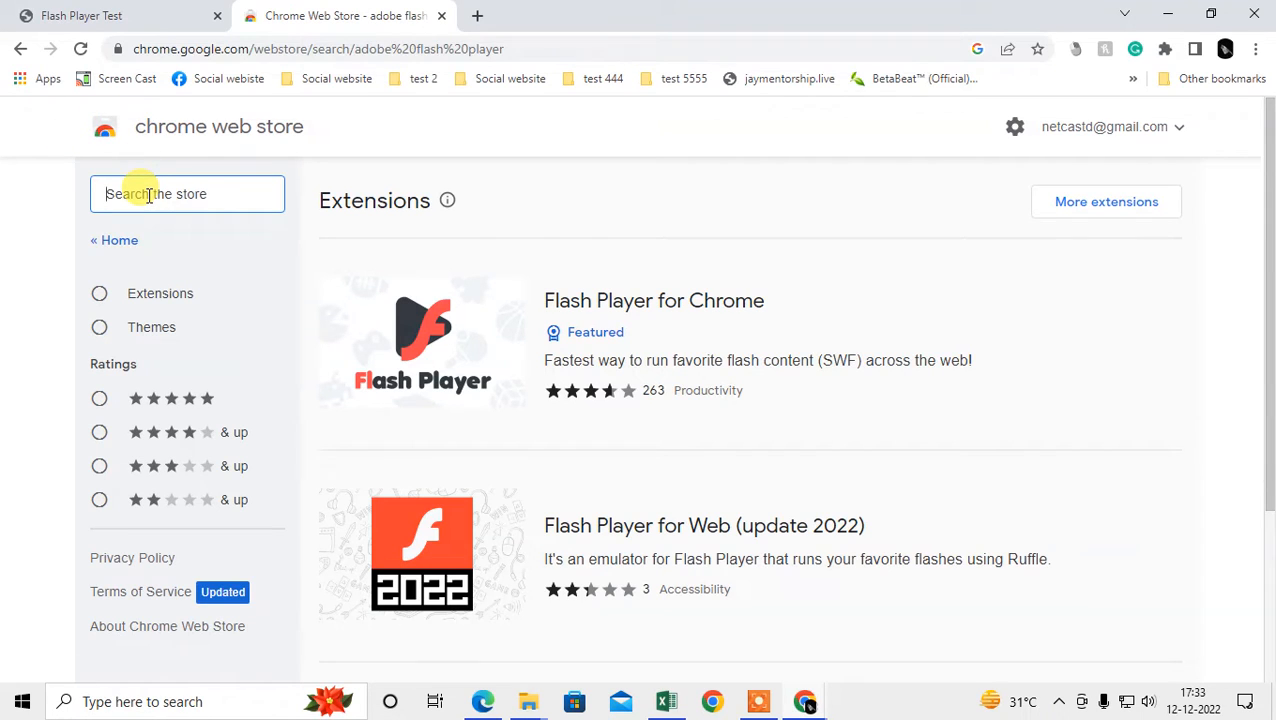
pyautogui.click(99, 293)
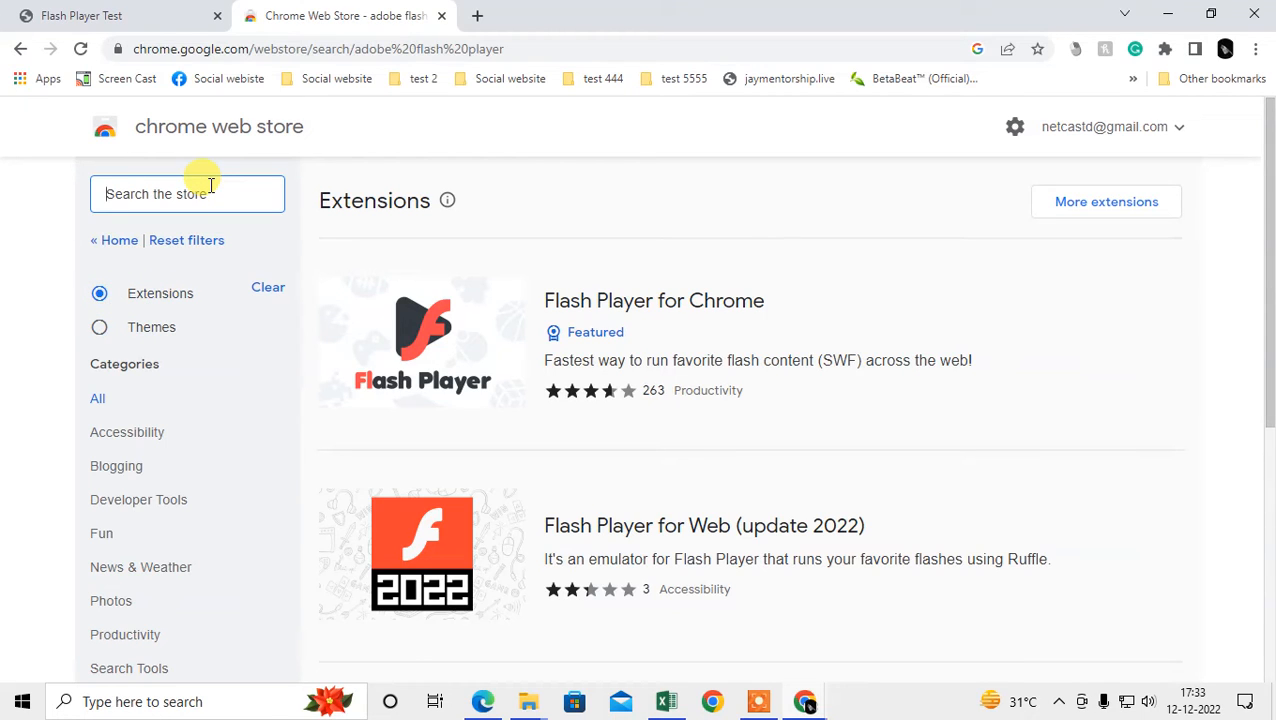
# - Start a new store search for 'flash', then return to the Flash Player Test tab
pyautogui.click(187, 193)
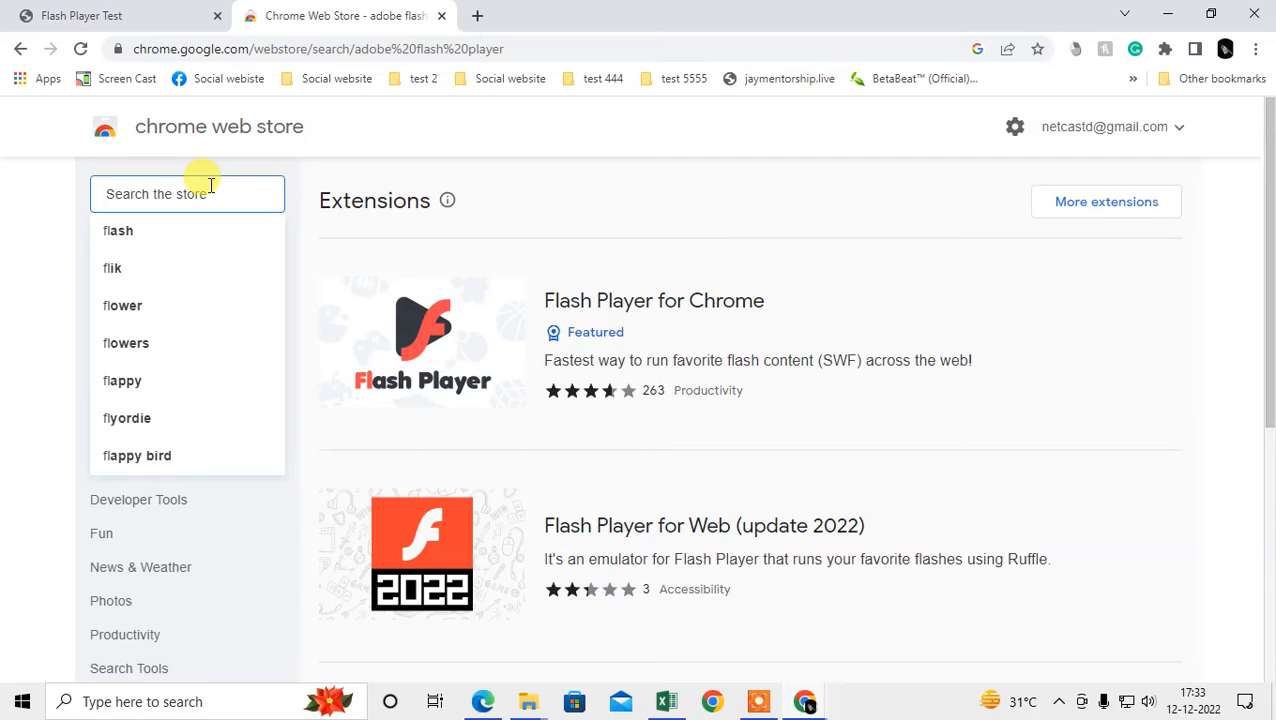
pyautogui.write('flash play list')
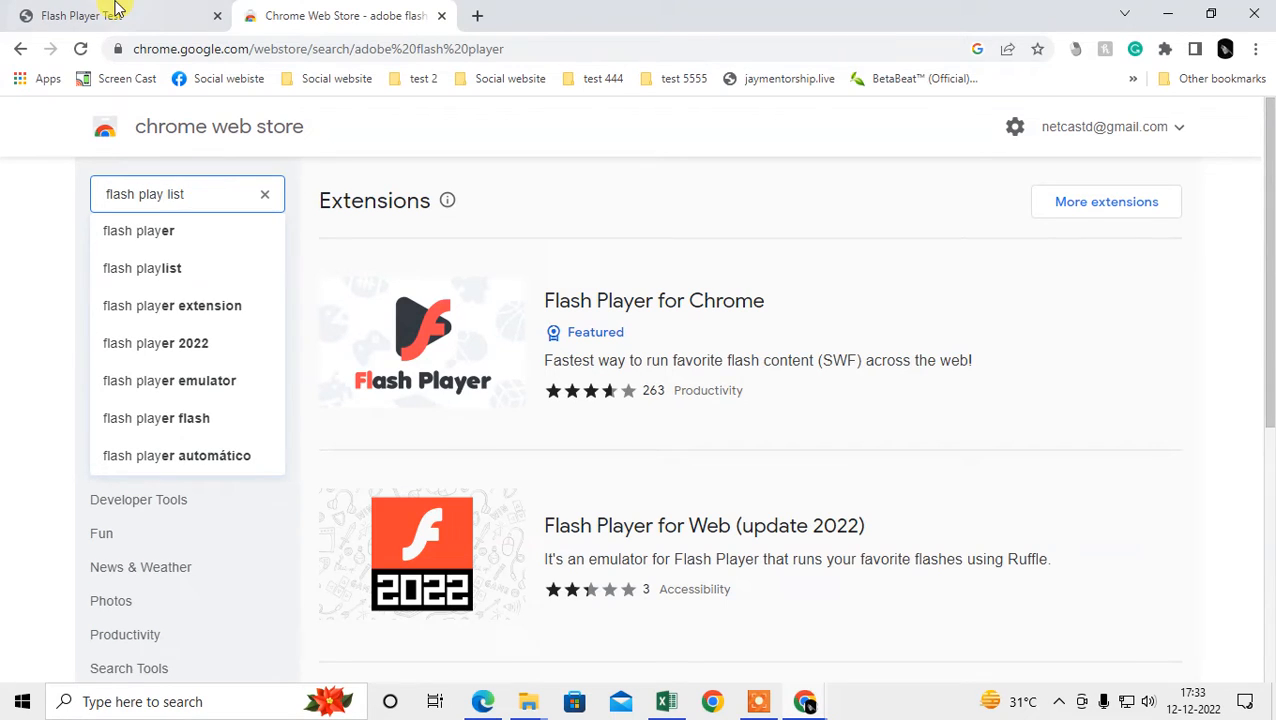
pyautogui.click(1257, 47)
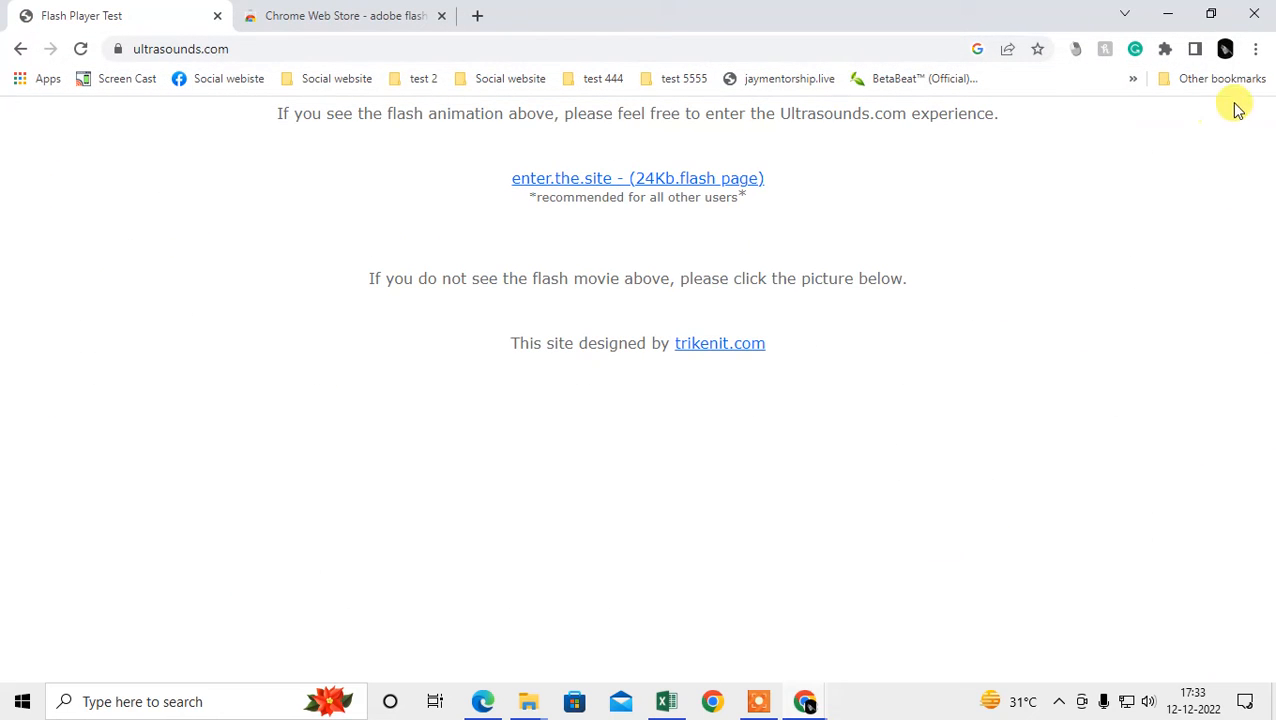
# - Open Chrome's Extensions management page from the ⋮ menu
pyautogui.click(1230, 47)
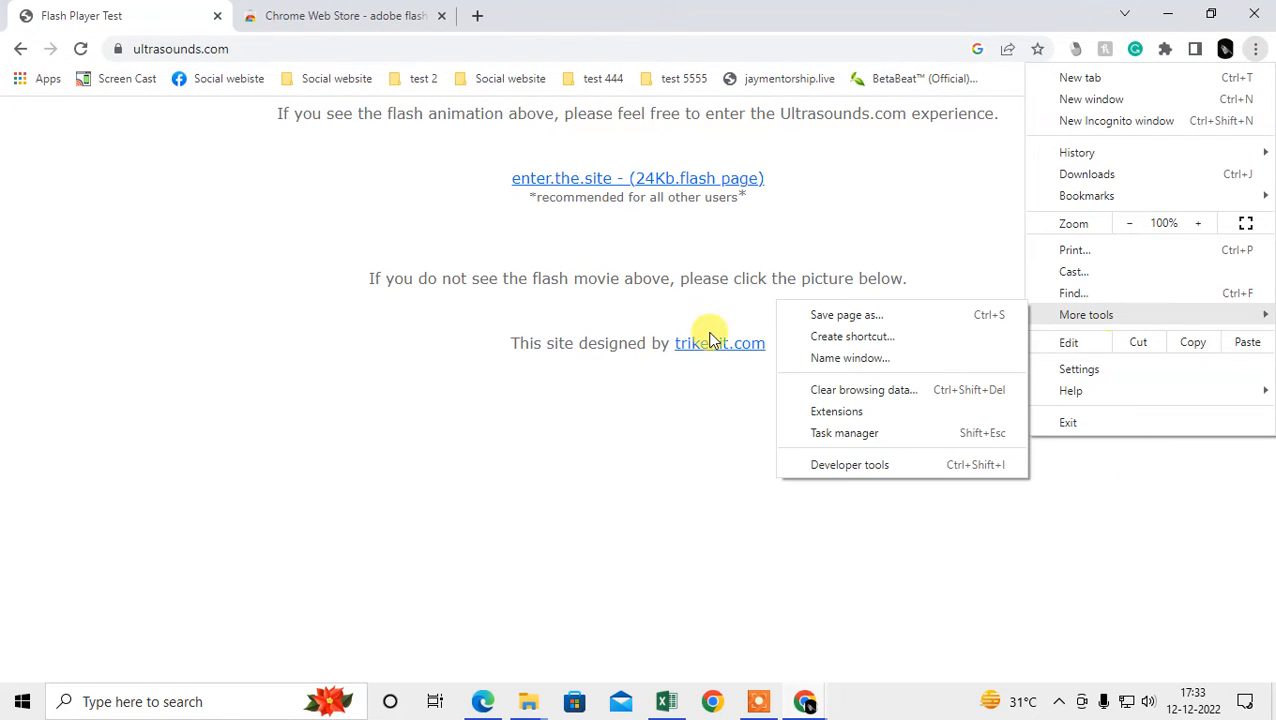
pyautogui.click(837, 411)
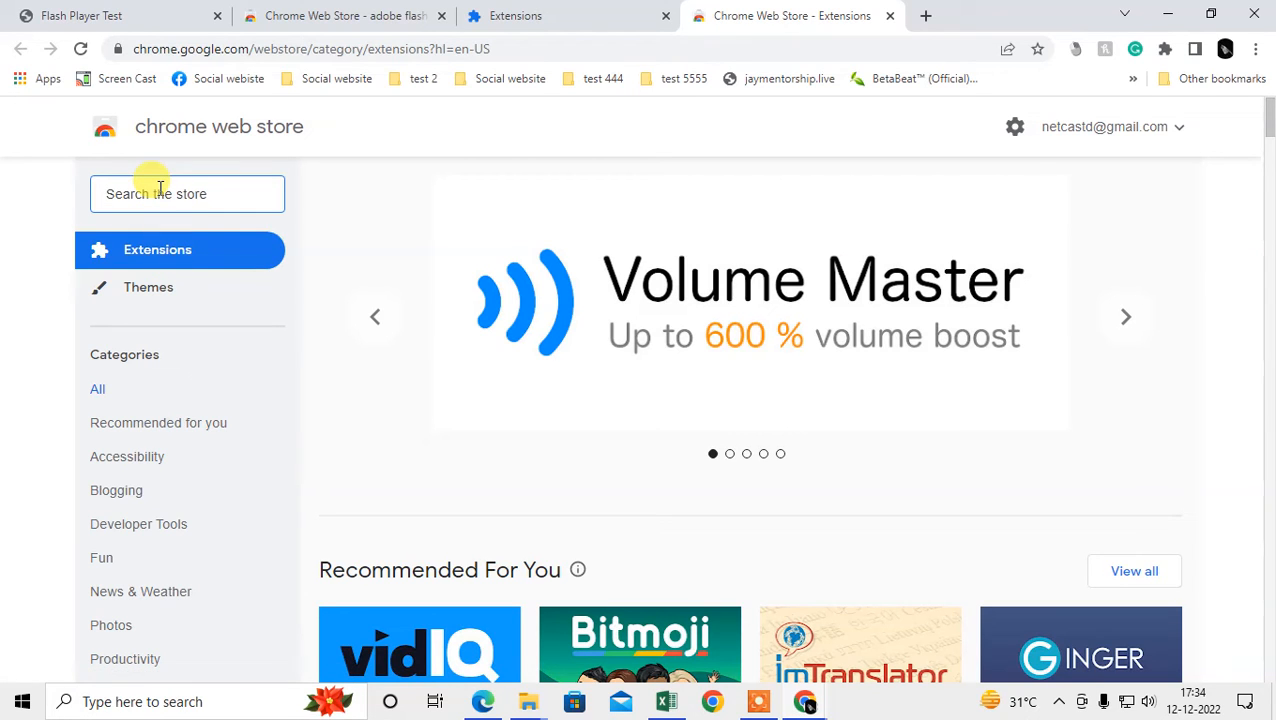
# - Search the store for 'flash playlist' and open the Flash Player for Chrome listing
pyautogui.write('flash playlist')
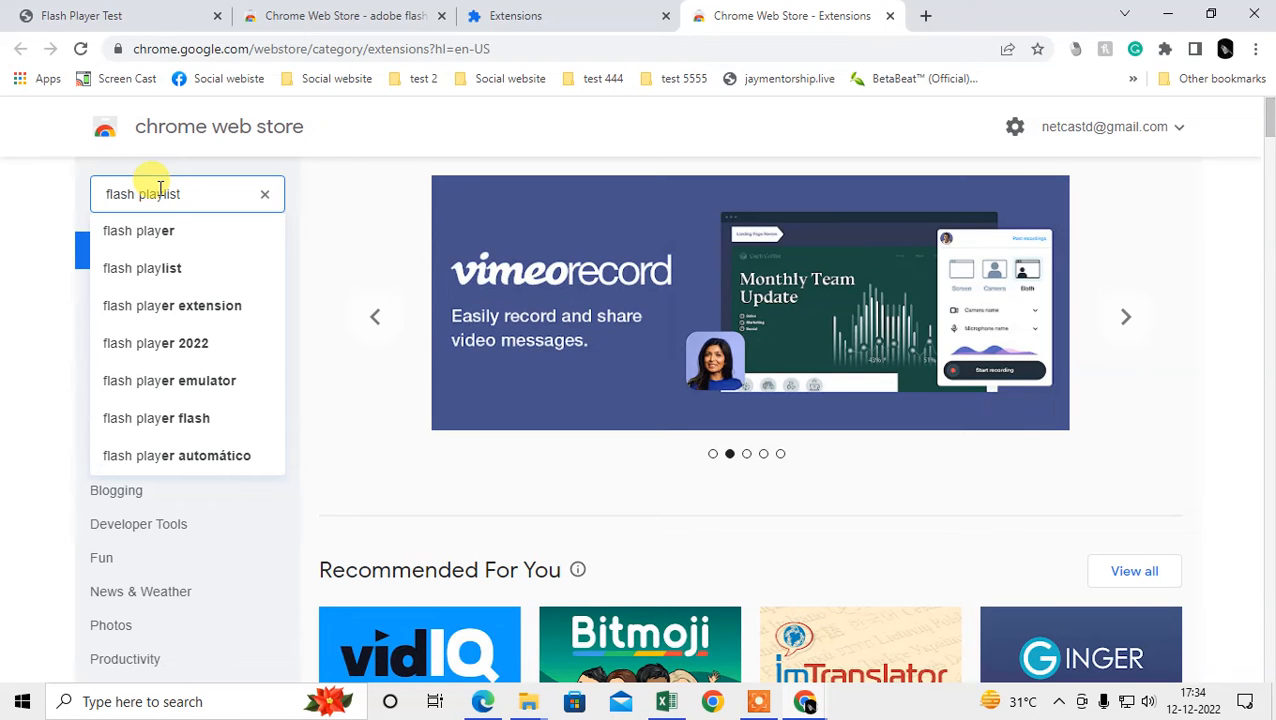
pyautogui.click(142, 268)
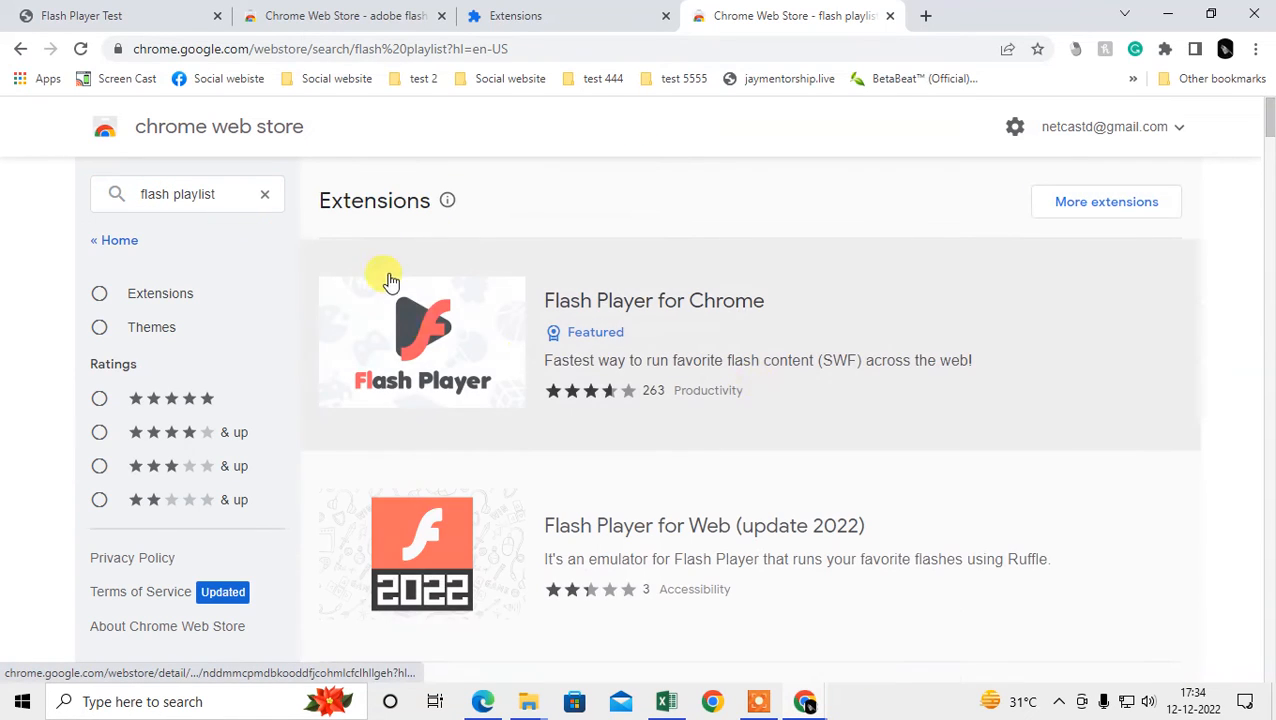
pyautogui.scroll(-3)
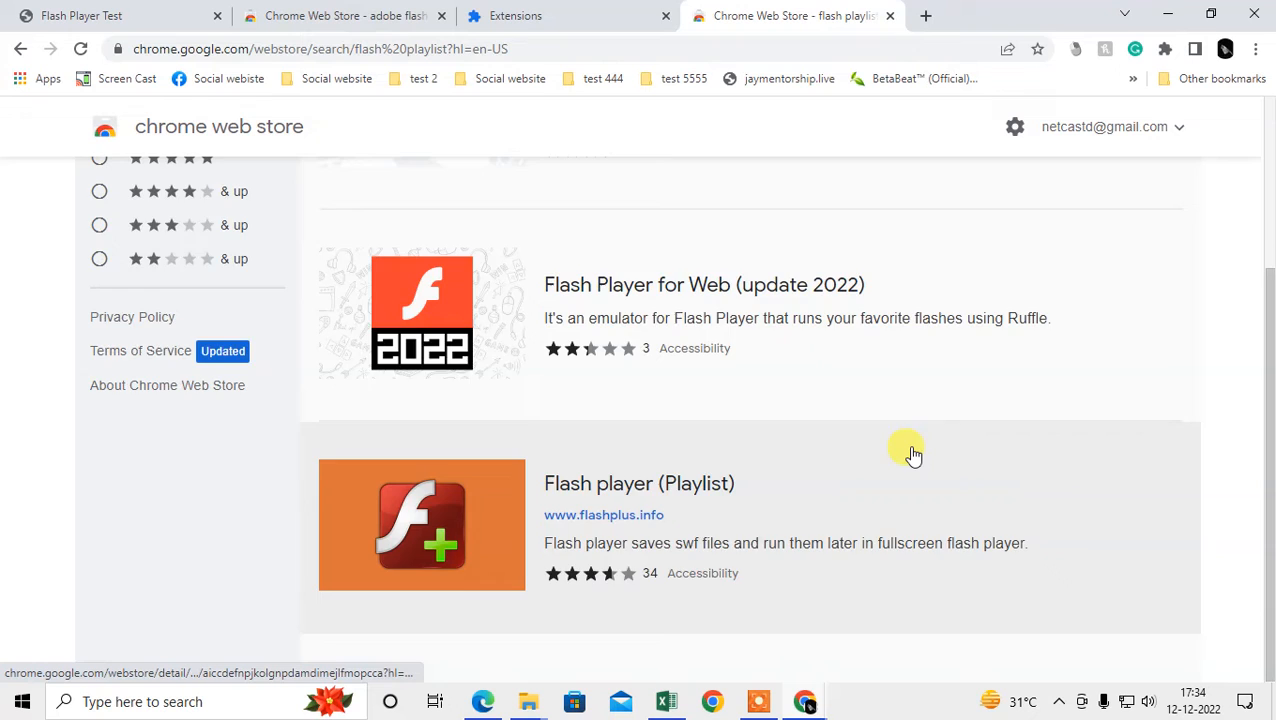
pyautogui.moveTo(1036, 497)
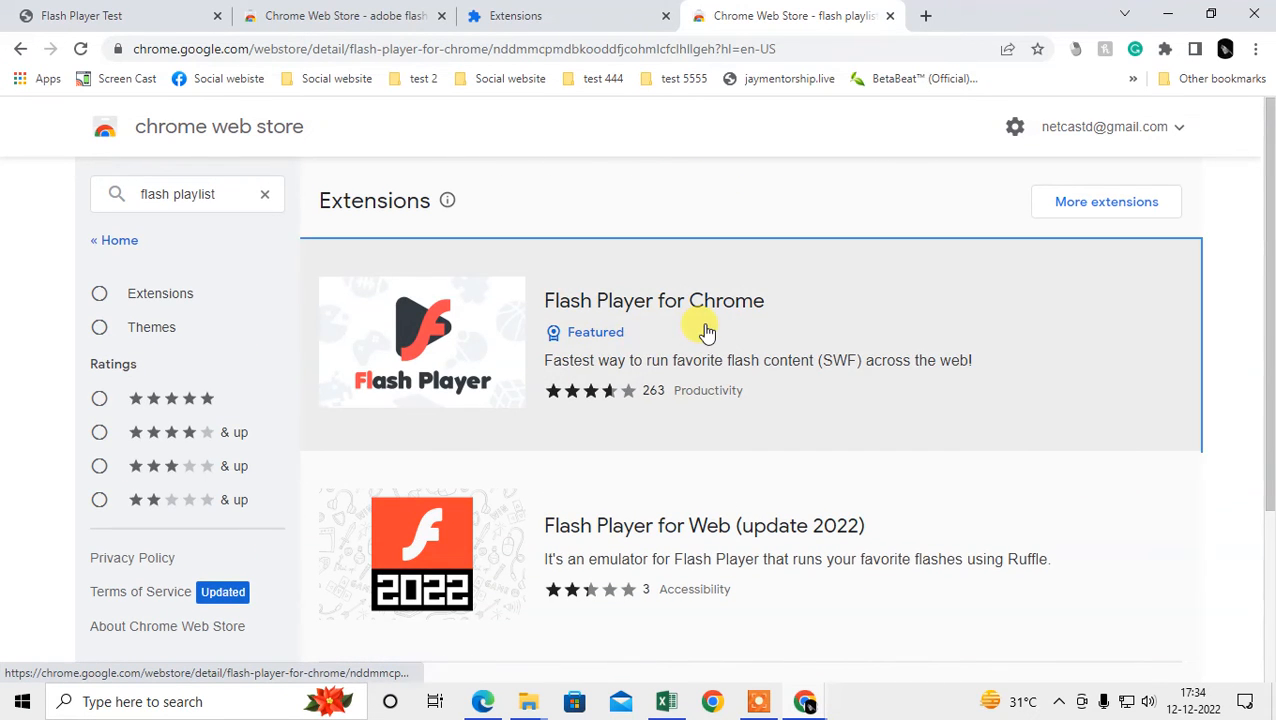
pyautogui.click(653, 300)
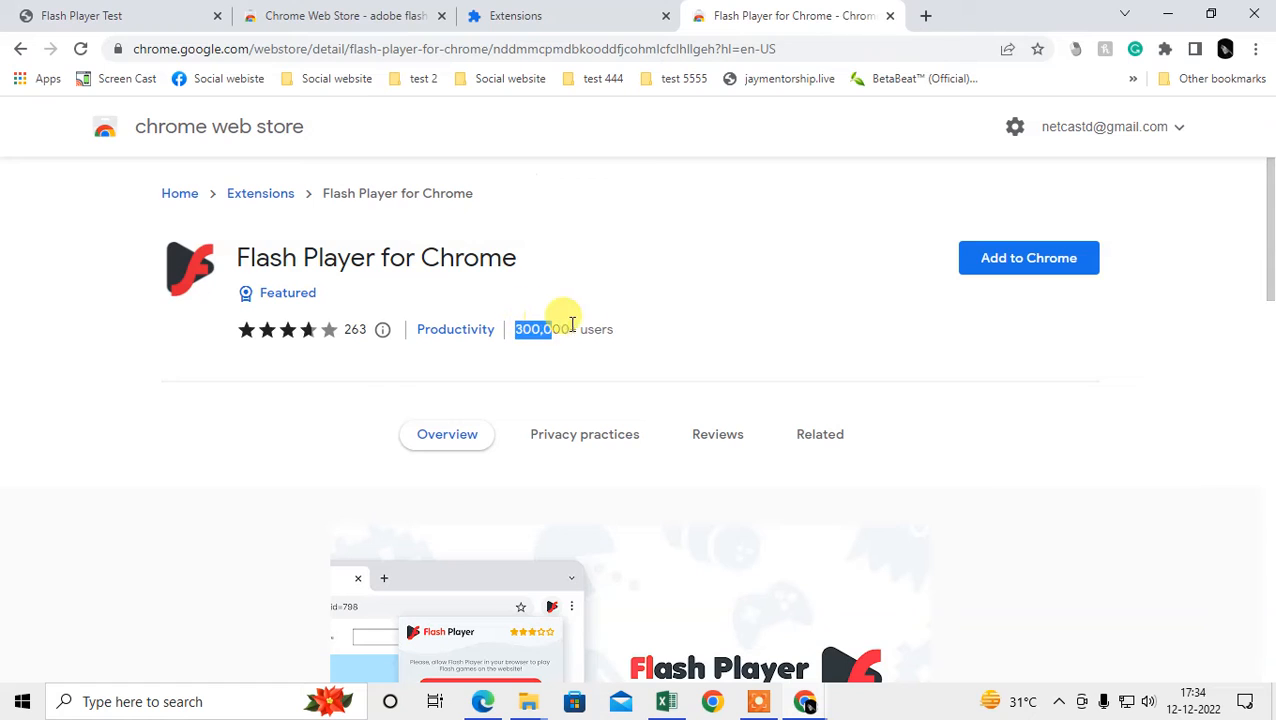
# - Add Flash Player for Chrome, confirm the install, and dismiss the added notice
pyautogui.click(1029, 258)
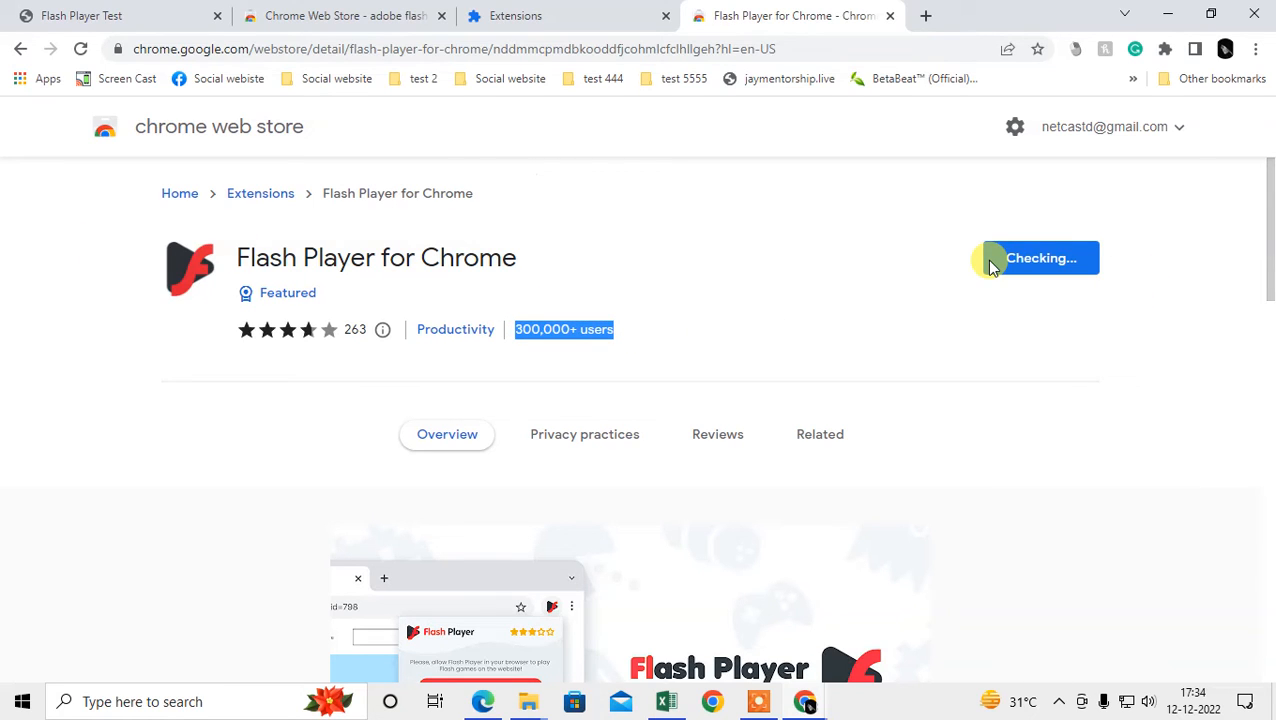
pyautogui.moveTo(655, 238)
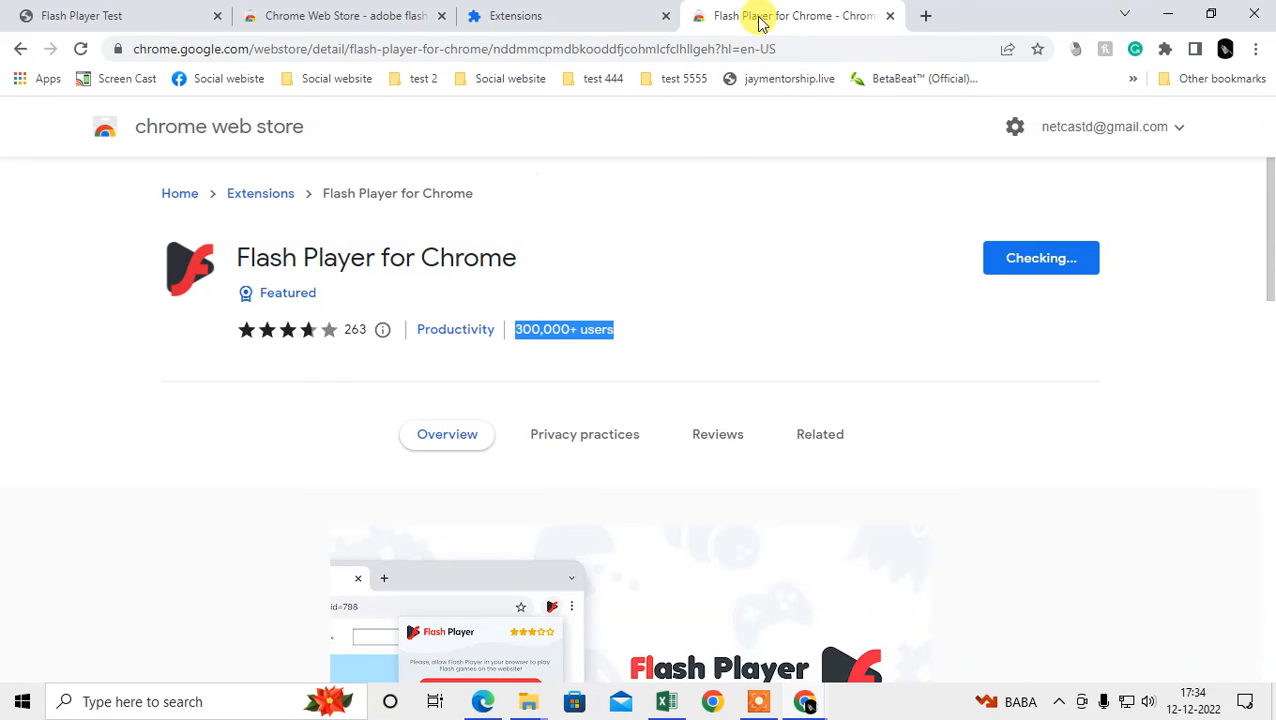
pyautogui.click(1041, 258)
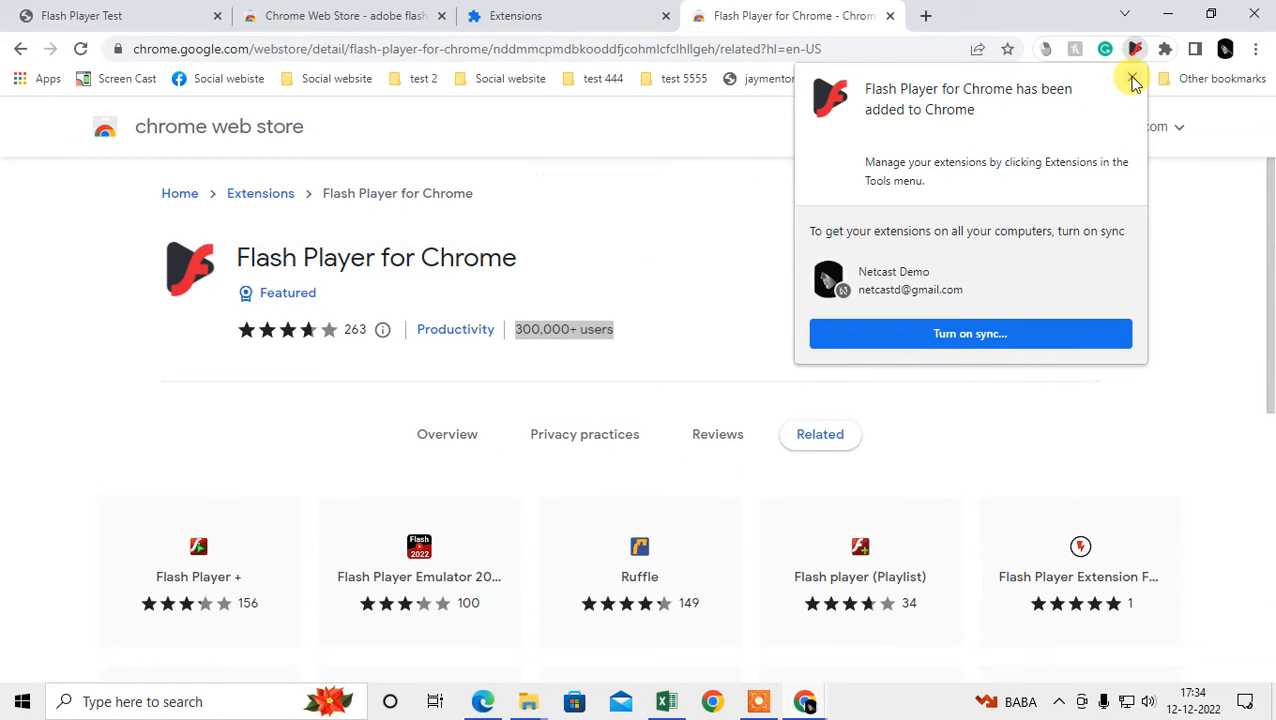
pyautogui.click(1165, 49)
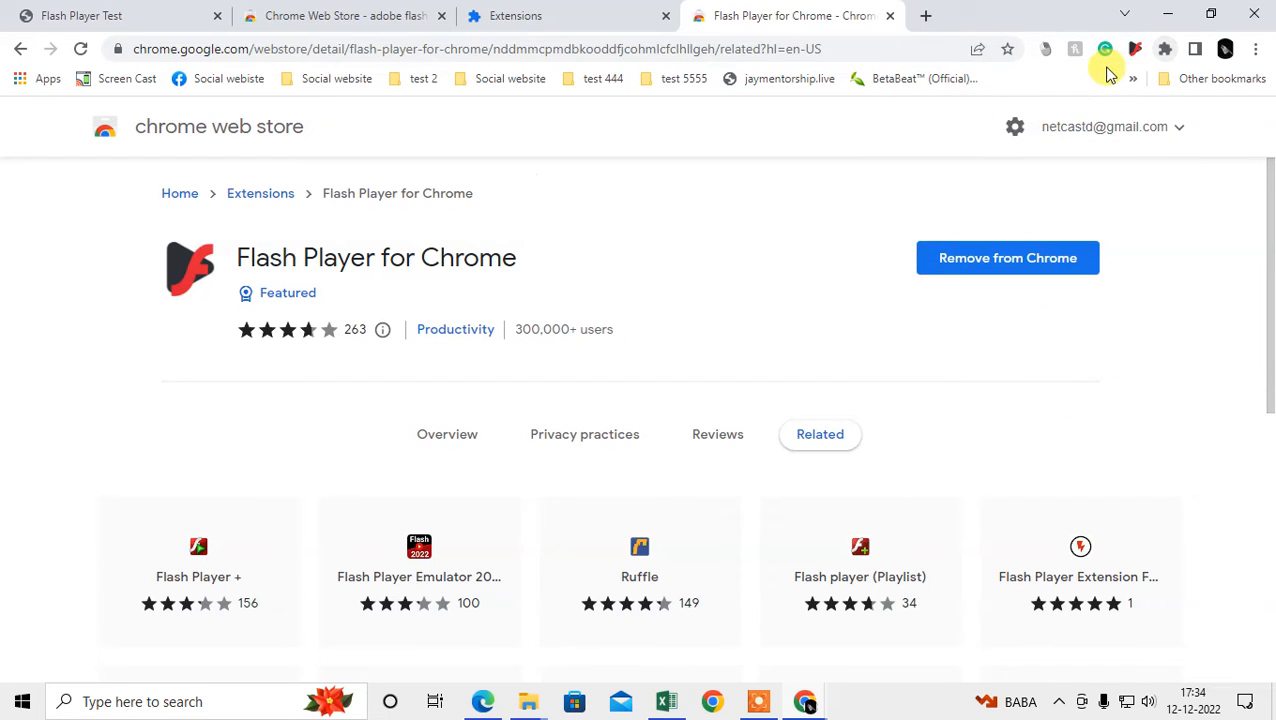
# - Enable the Flash Player emulator from the extension's panel and return to the Flash Player Test tab
pyautogui.click(1136, 49)
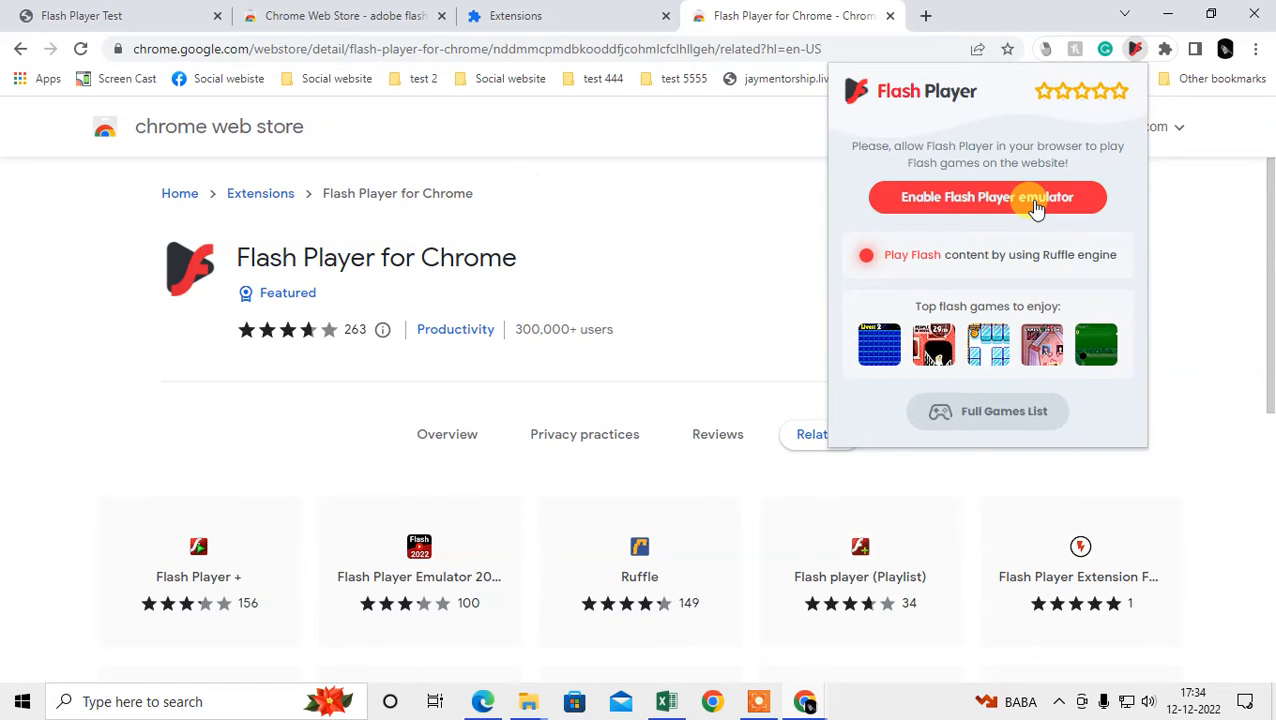
pyautogui.click(987, 197)
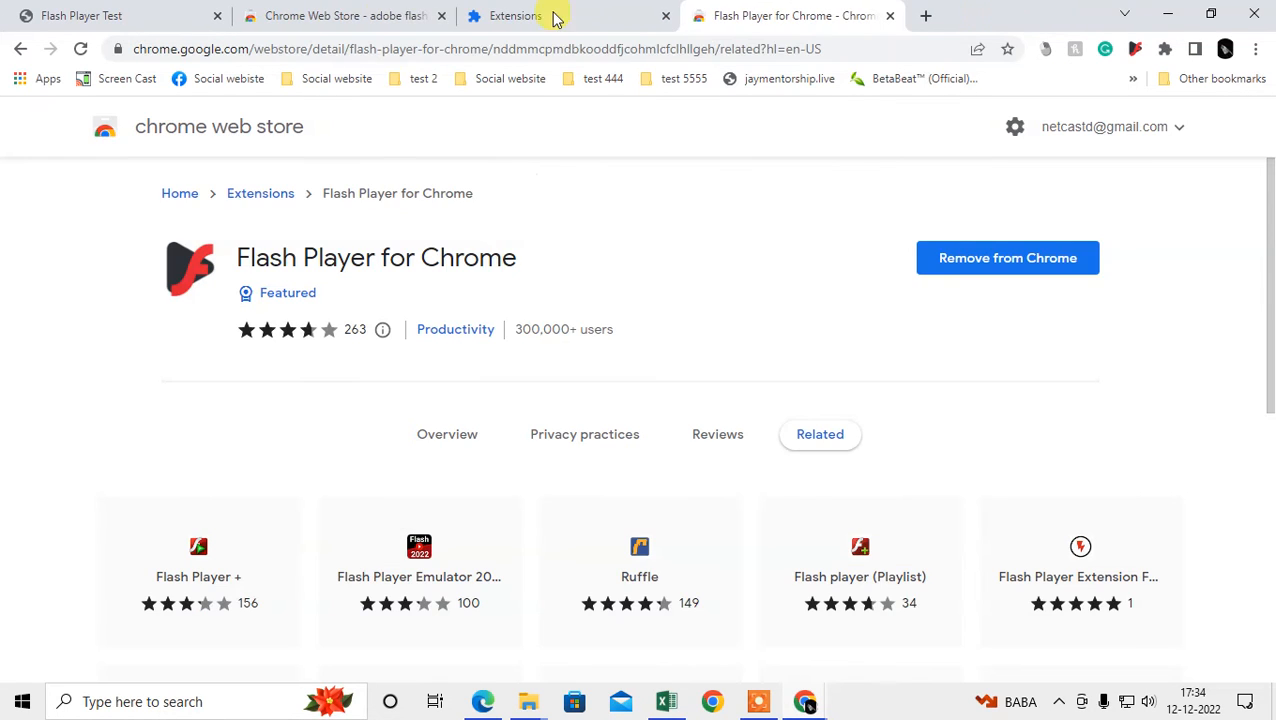
pyautogui.click(100, 15)
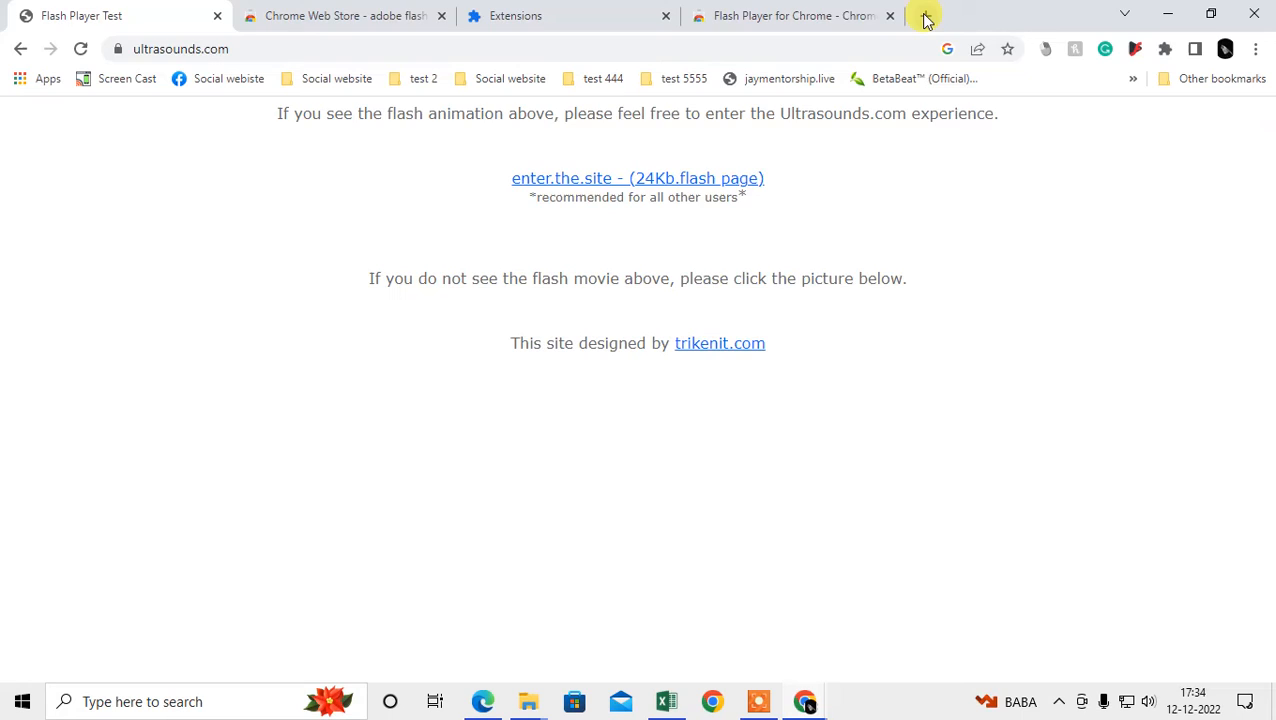
# - Search 'flahs player t' in a new tab and open the ultrasounds.com Flash Player Test result
pyautogui.click(923, 18)
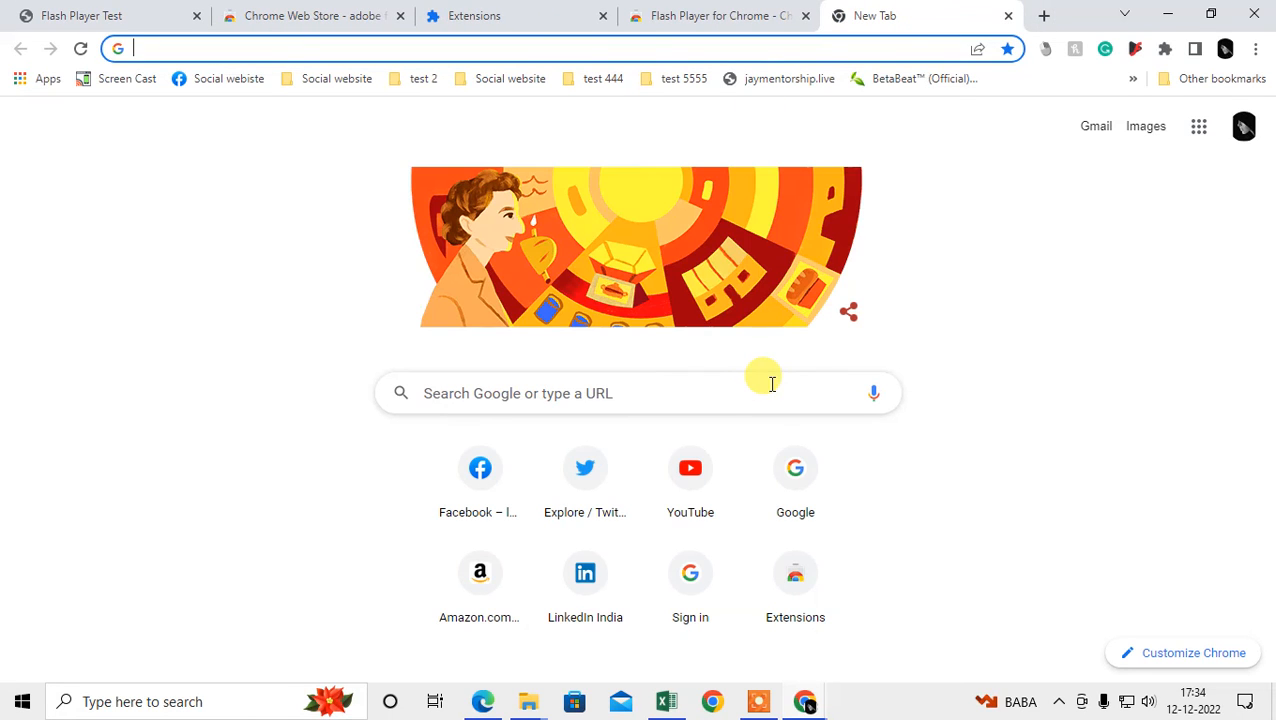
pyautogui.moveTo(260, 100)
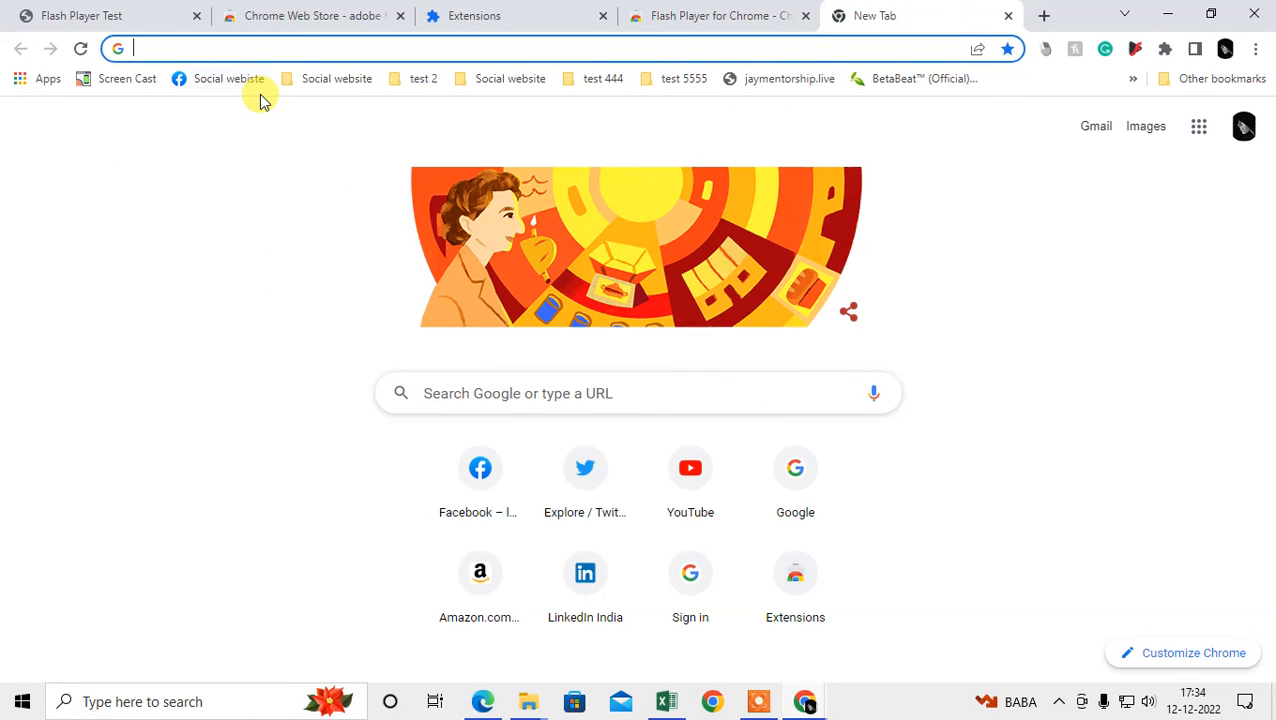
pyautogui.write('fl')
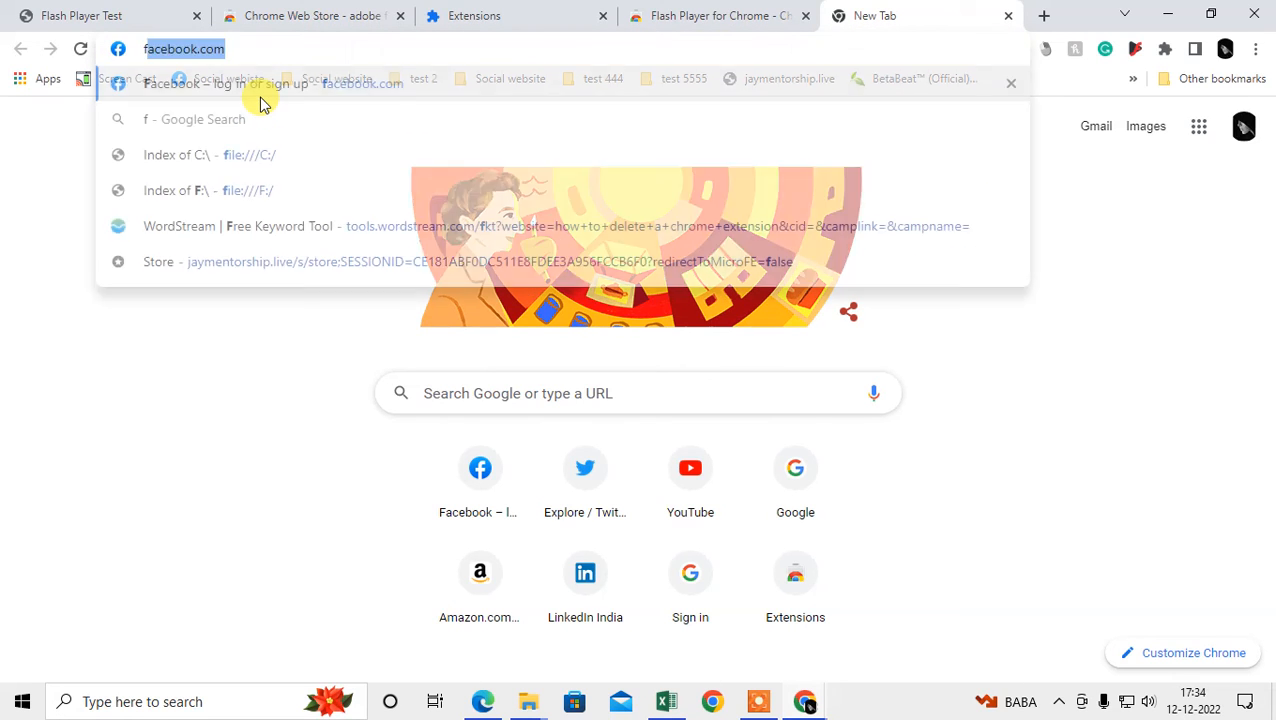
pyautogui.write('flahs player t')
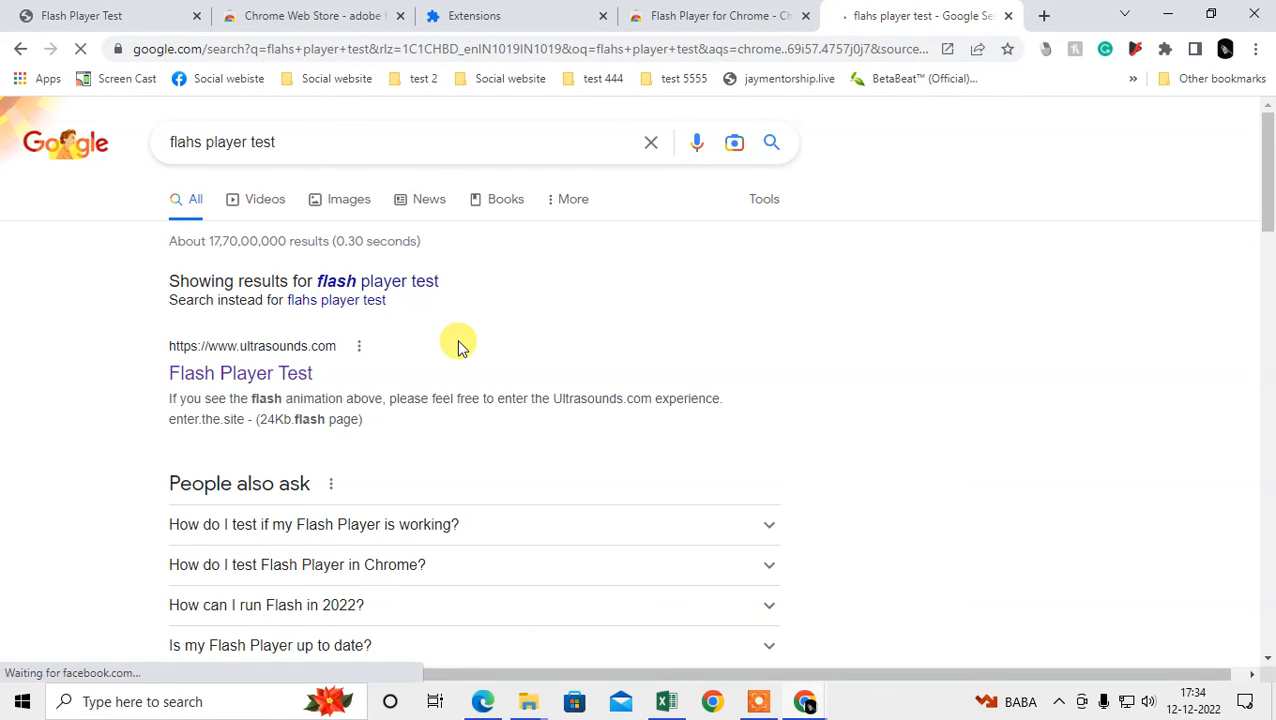
pyautogui.click(240, 373)
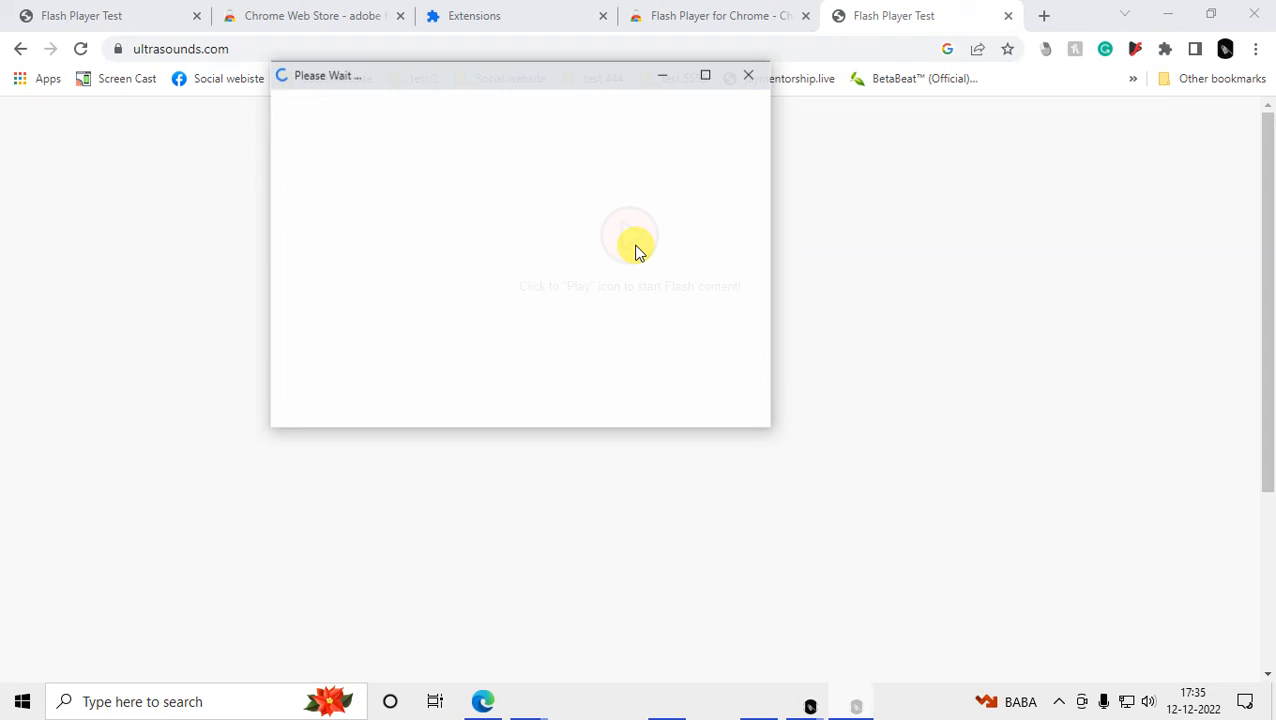
# - Play the UltraSounds Flash animation and open the extension panel to confirm the emulator is on
pyautogui.click(629, 240)
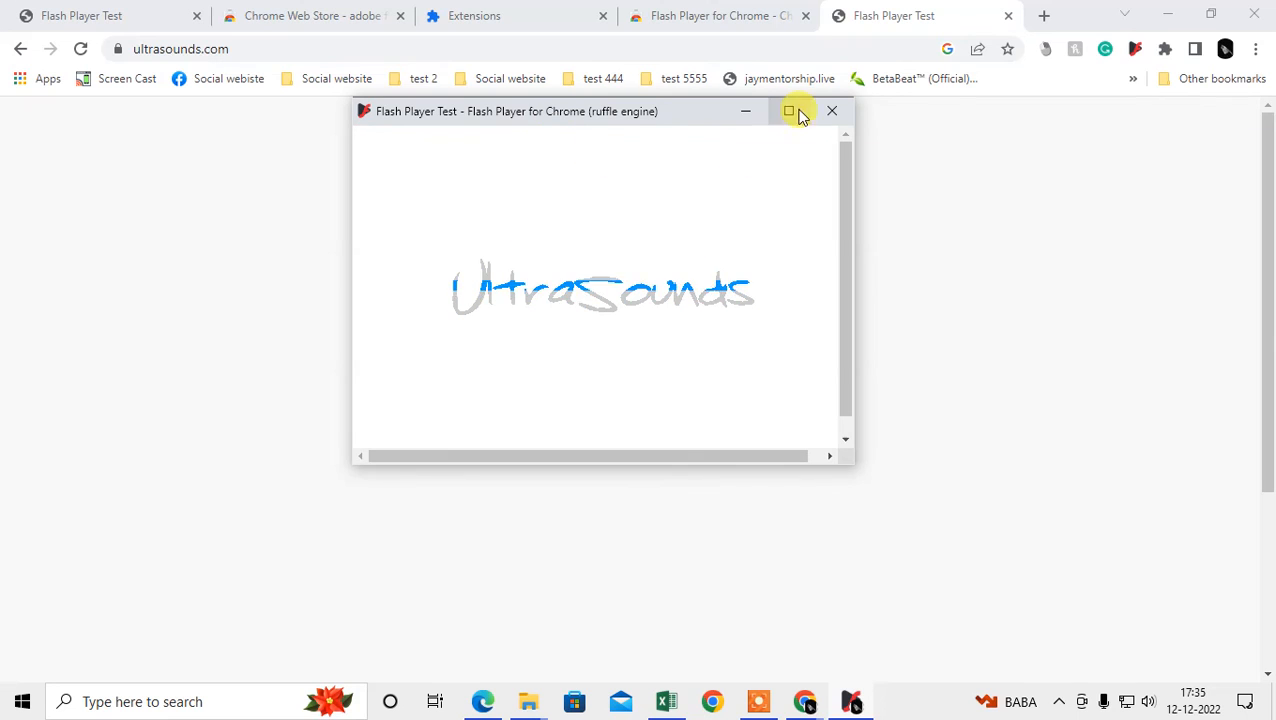
pyautogui.click(1138, 49)
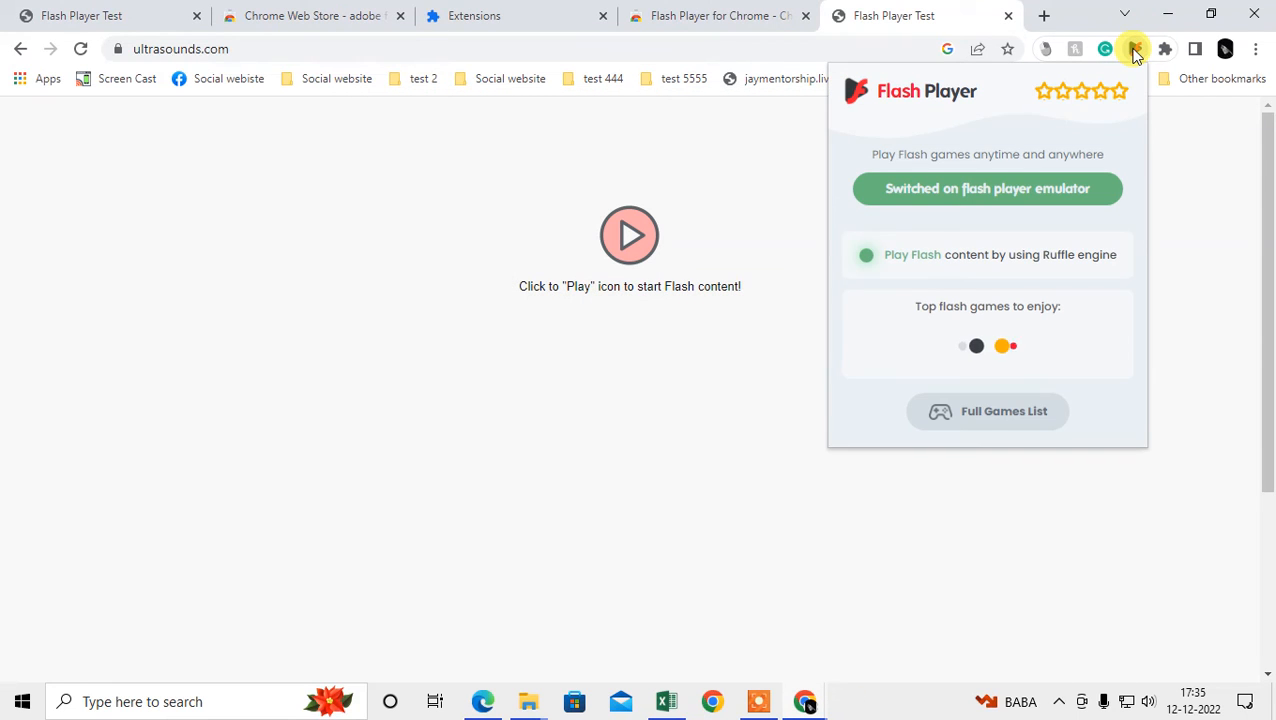